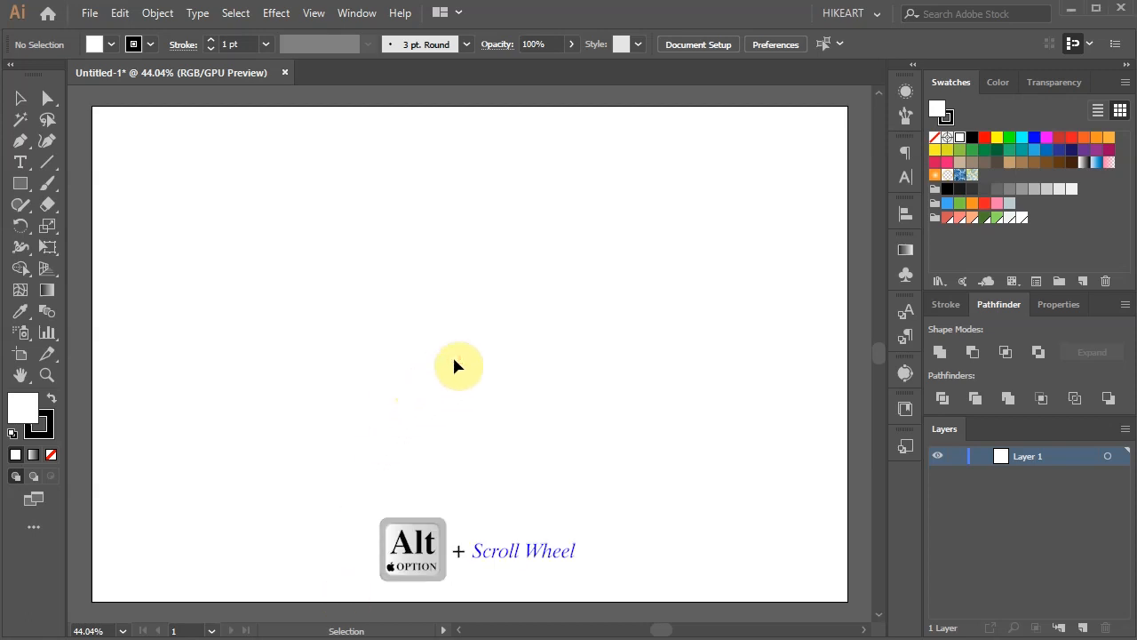
Zoom out to see the whole artboard and make the Rectangular Grid Tool active.
{"action": "scroll", "scroll_direction": "down", "scroll_amount": 3}
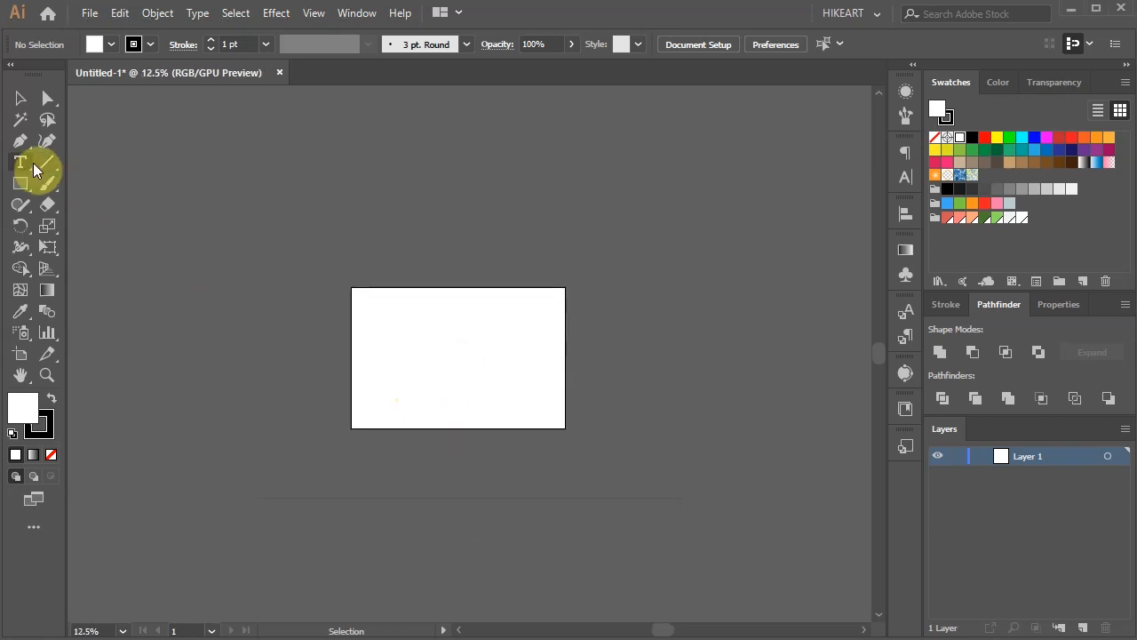
{"action": "left_click", "coordinate": [20, 162]}
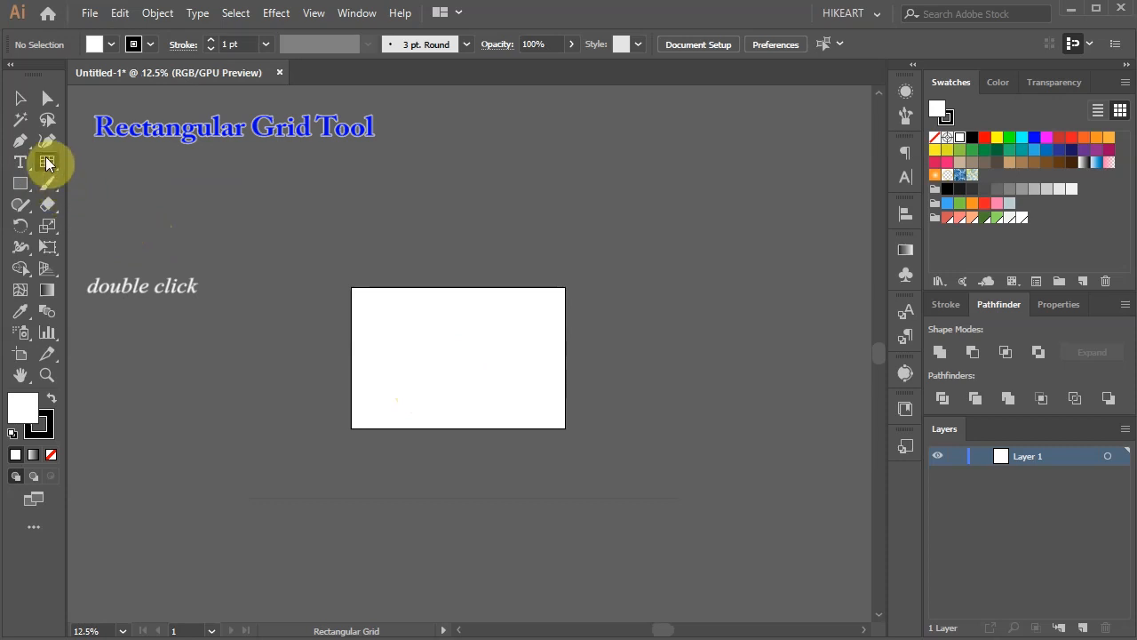
Enter 20 horizontal and 20 vertical dividers in the Rectangular Grid Tool options.
{"action": "double_click", "coordinate": [47, 163]}
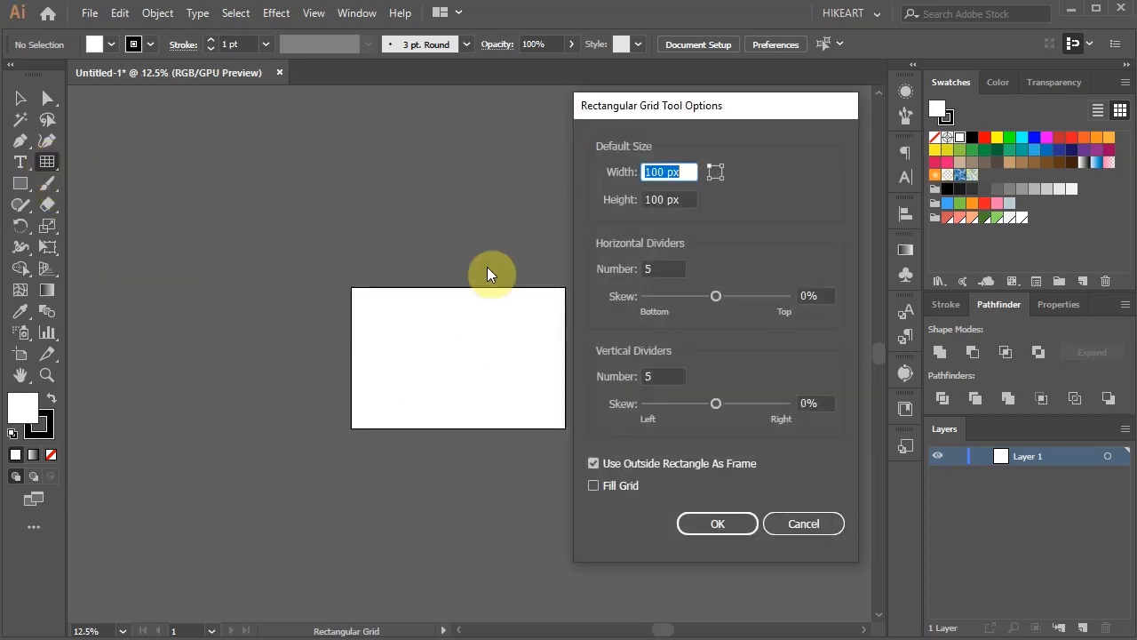
{"action": "mouse_move", "coordinate": [666, 295]}
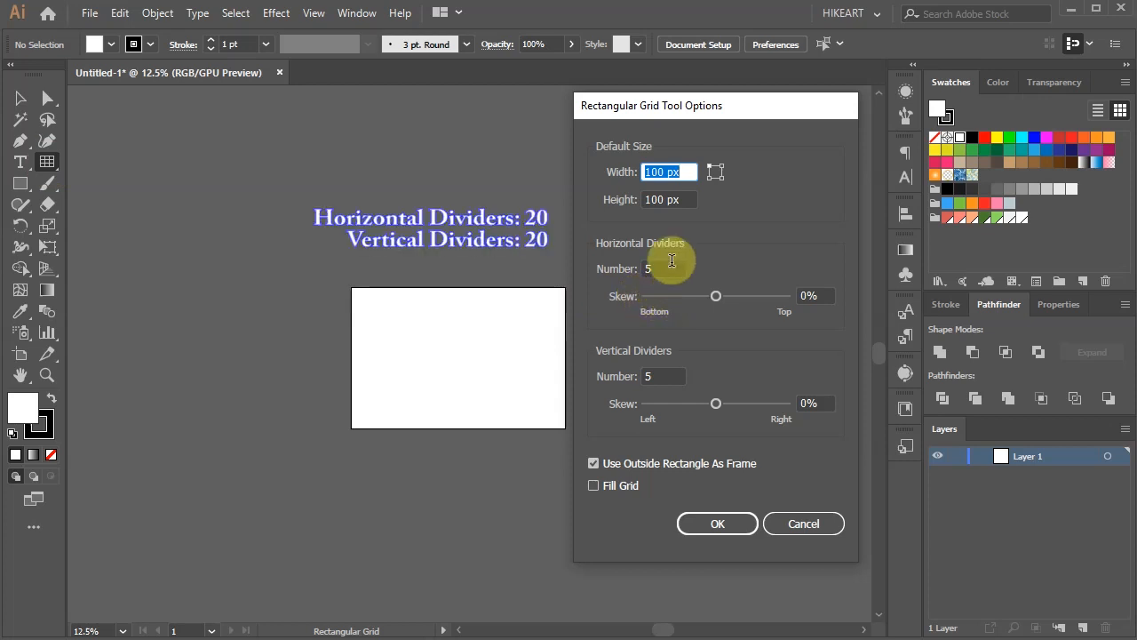
{"action": "left_click", "coordinate": [663, 268]}
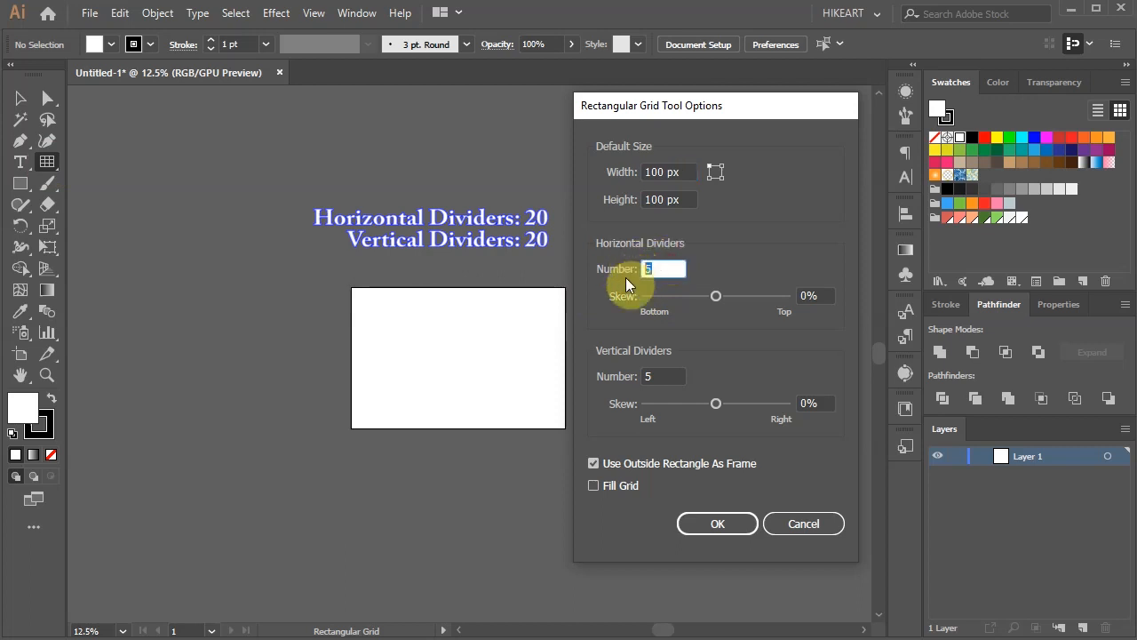
{"action": "type", "text": "2"}
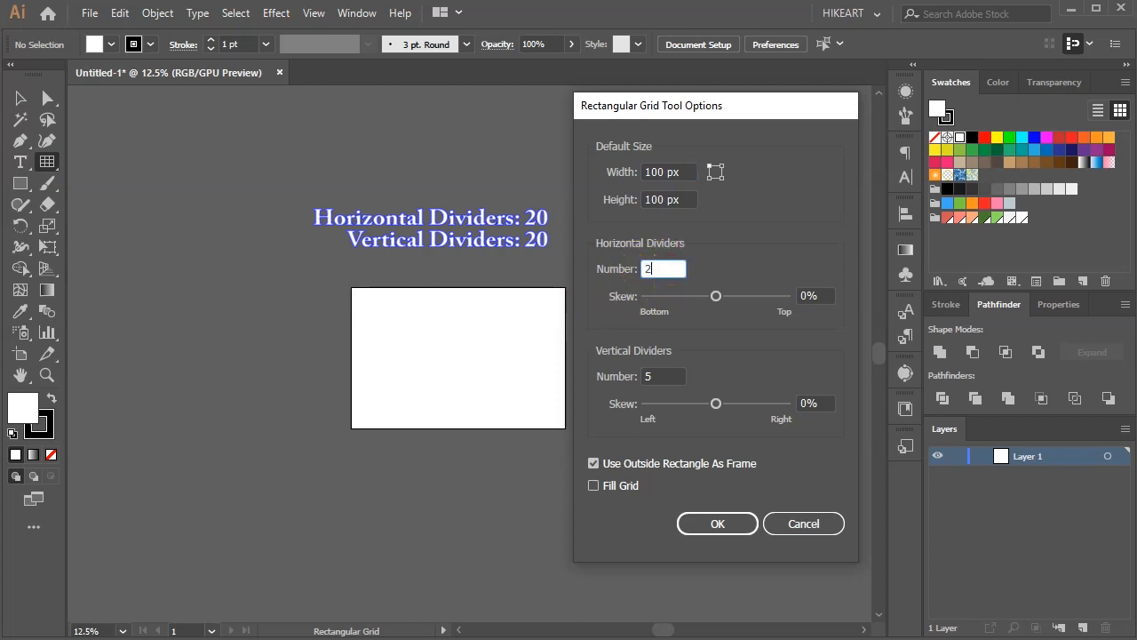
{"action": "type", "text": "20"}
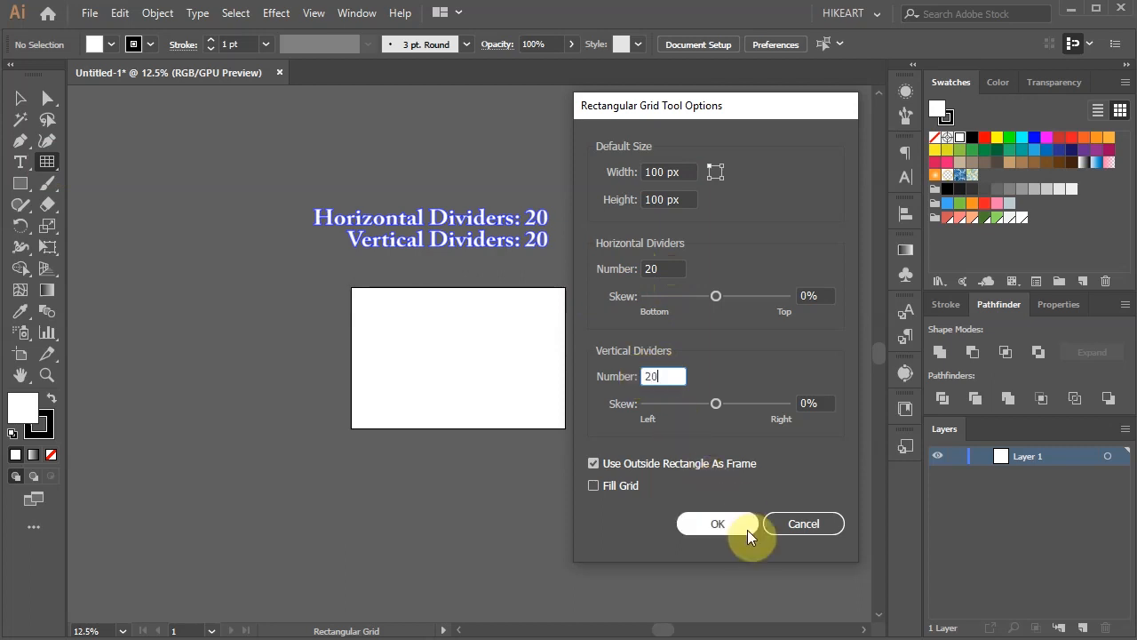
Confirm the 20-by-20 dividers and draw a square grid about 1717 px wide over the artboard.
{"action": "left_click", "coordinate": [718, 523]}
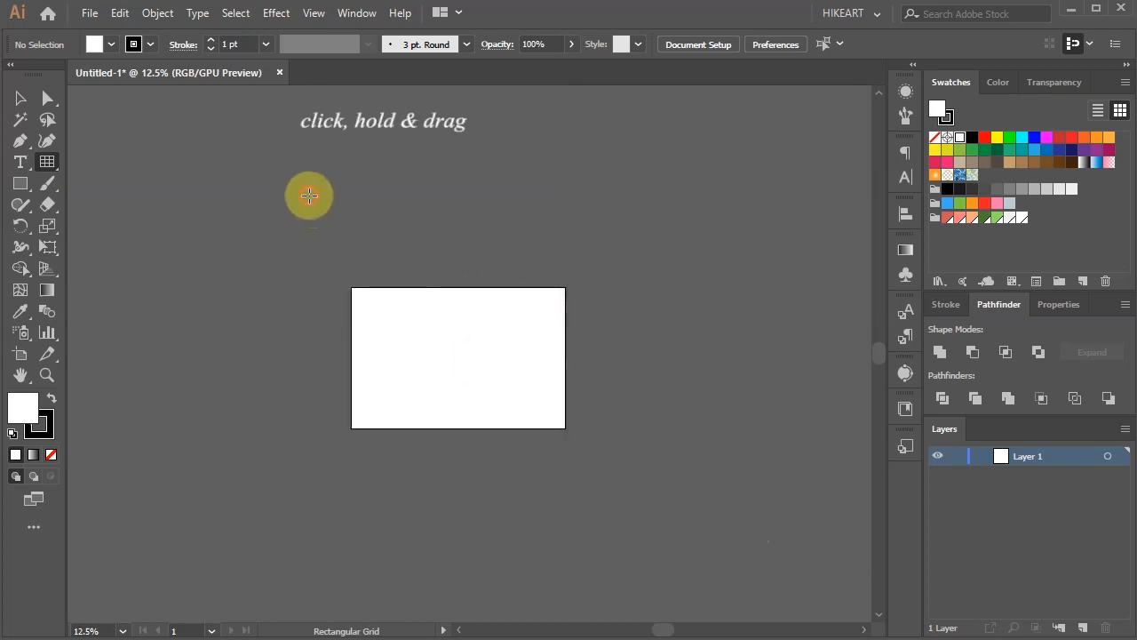
{"action": "left_click_drag", "start_coordinate": [310, 194], "coordinate": [404, 355]}
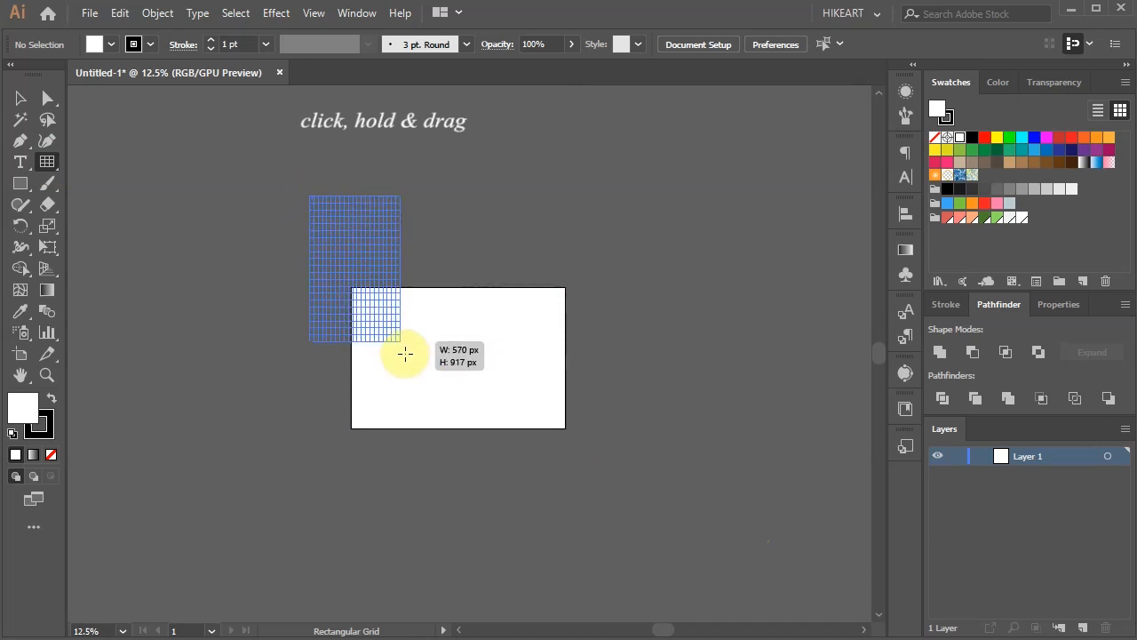
{"action": "key", "text": "shift"}
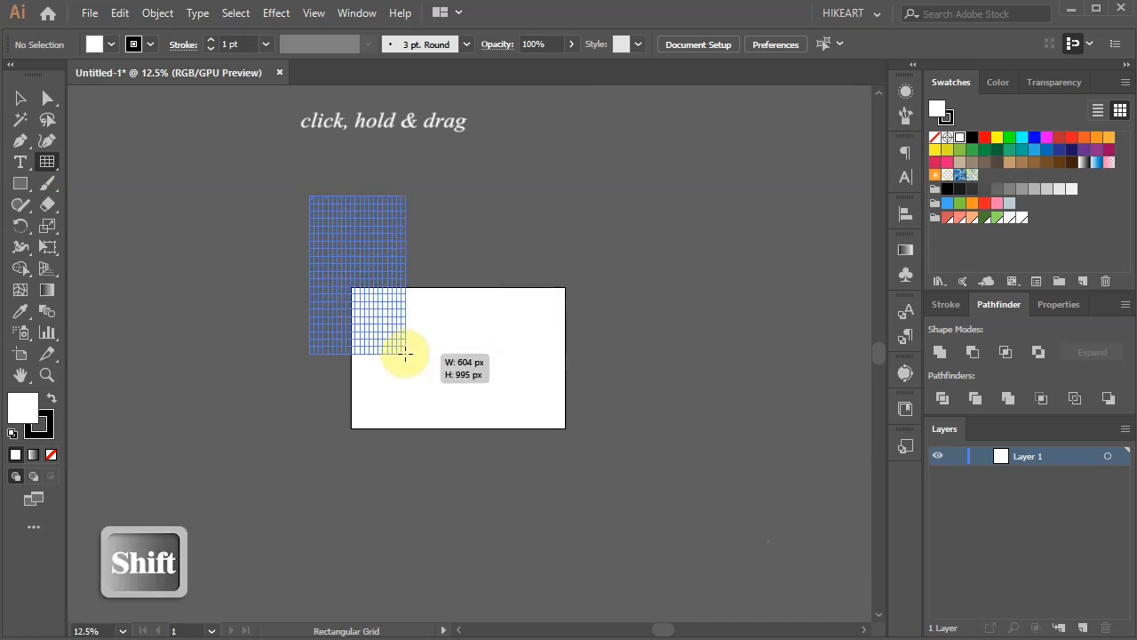
{"action": "left_click_drag", "start_coordinate": [404, 353], "coordinate": [569, 486]}
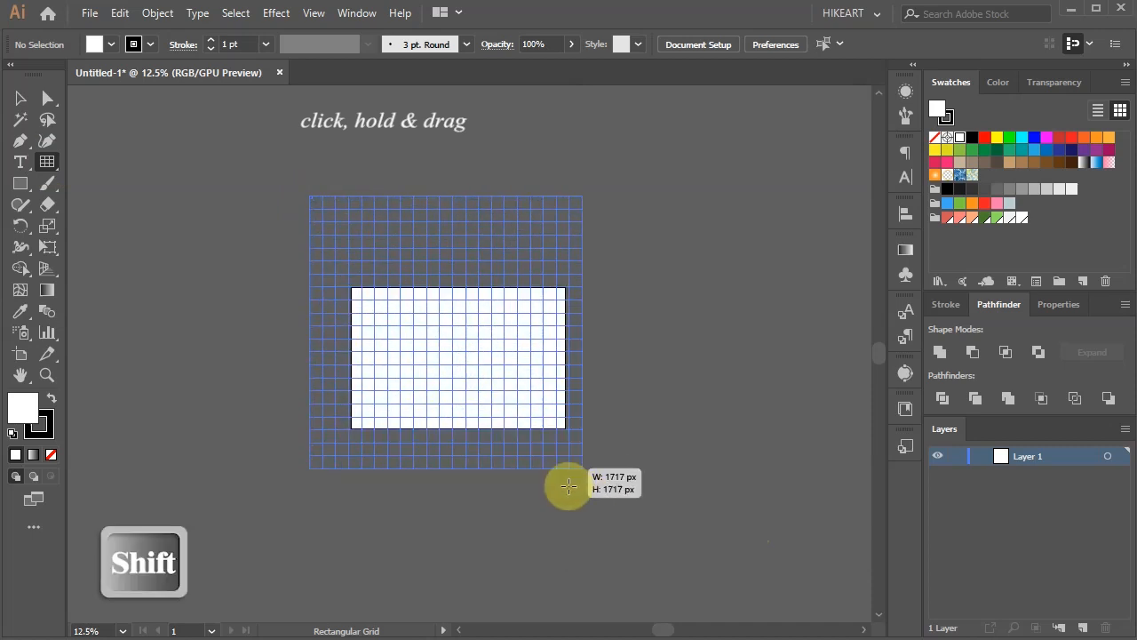
{"action": "left_click_drag", "start_coordinate": [569, 487], "coordinate": [653, 559]}
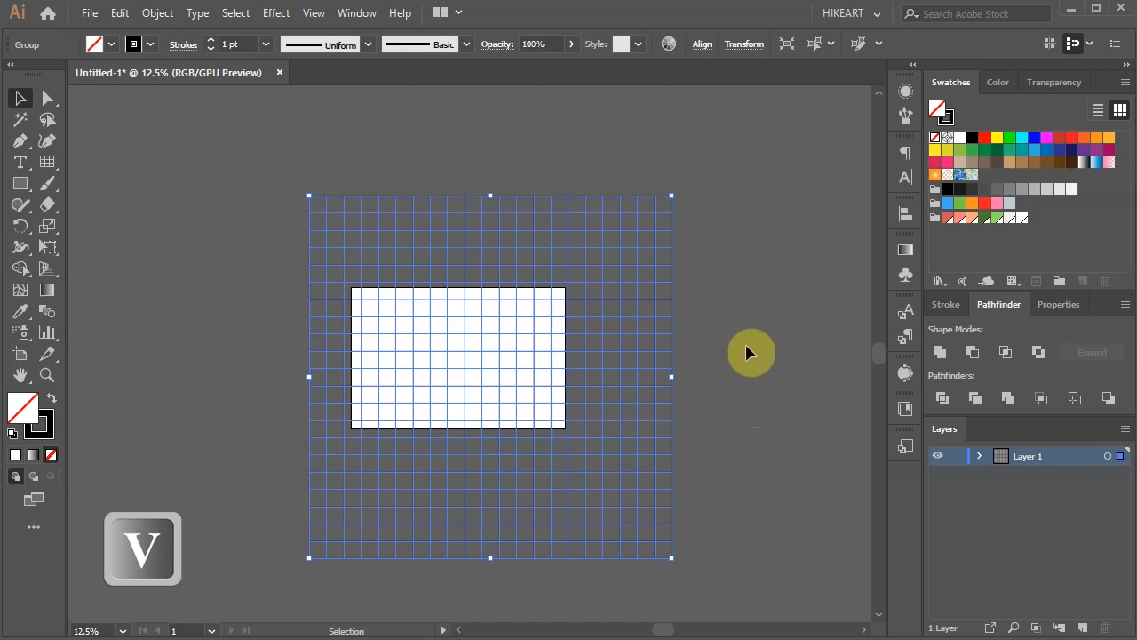
{"action": "mouse_move", "coordinate": [672, 189]}
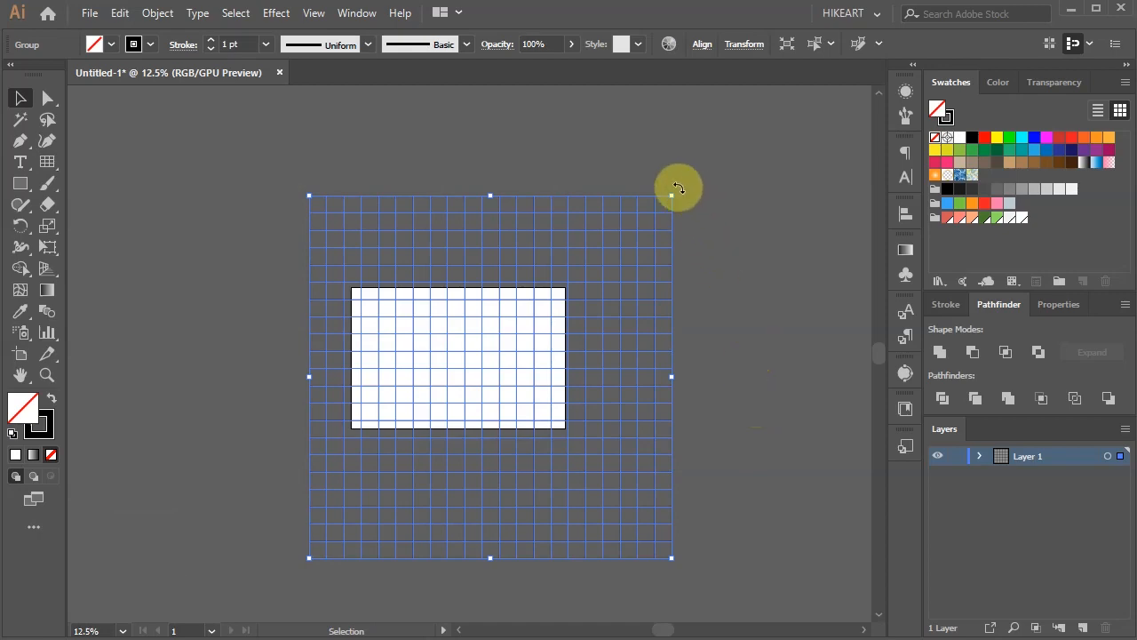
Rotate the square grid 45 degrees into a diamond over the artboard.
{"action": "left_click_drag", "start_coordinate": [671, 195], "coordinate": [722, 267]}
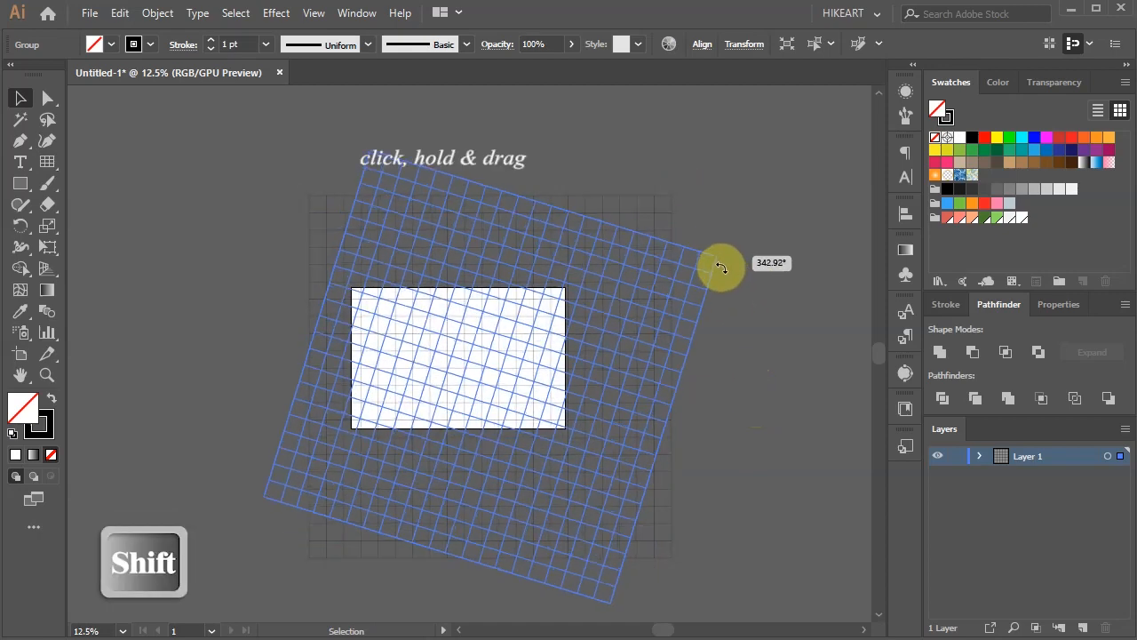
{"action": "left_click_drag", "start_coordinate": [722, 266], "coordinate": [716, 278]}
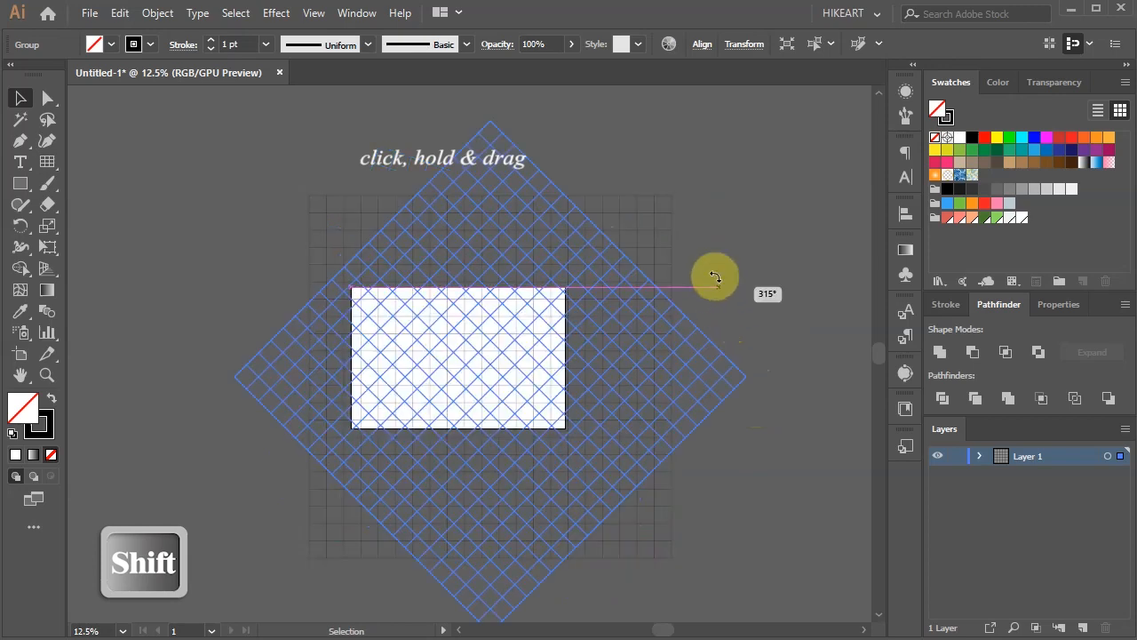
{"action": "left_click_drag", "start_coordinate": [716, 276], "coordinate": [760, 360]}
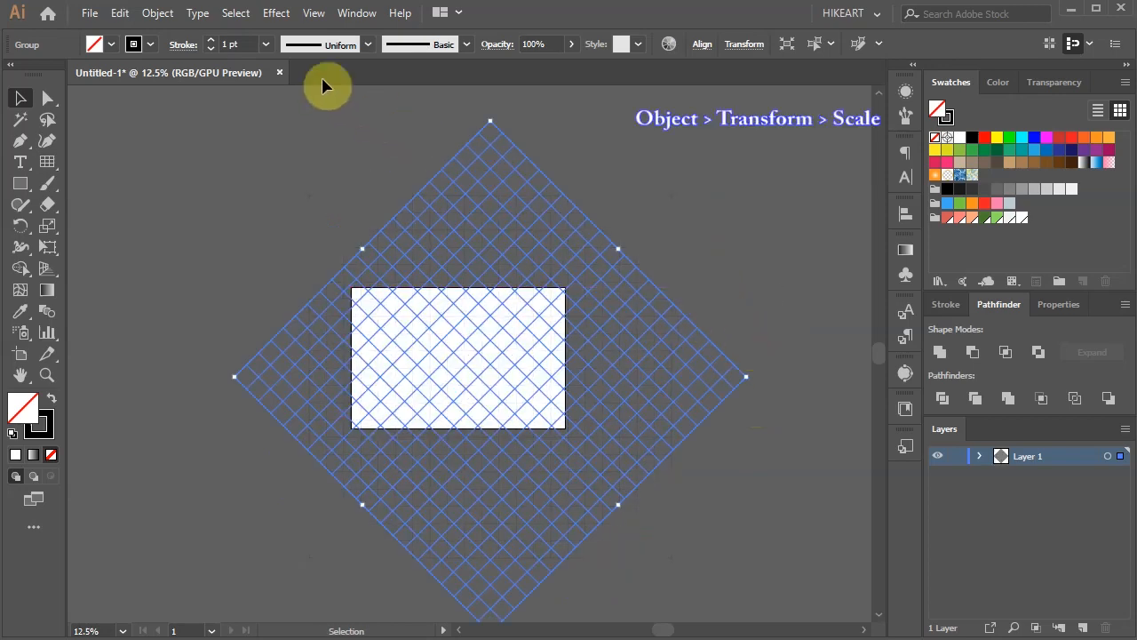
Scale the diamond grid non-uniformly to 57.74% vertical, flattening it into an isometric grid.
{"action": "left_click", "coordinate": [157, 12]}
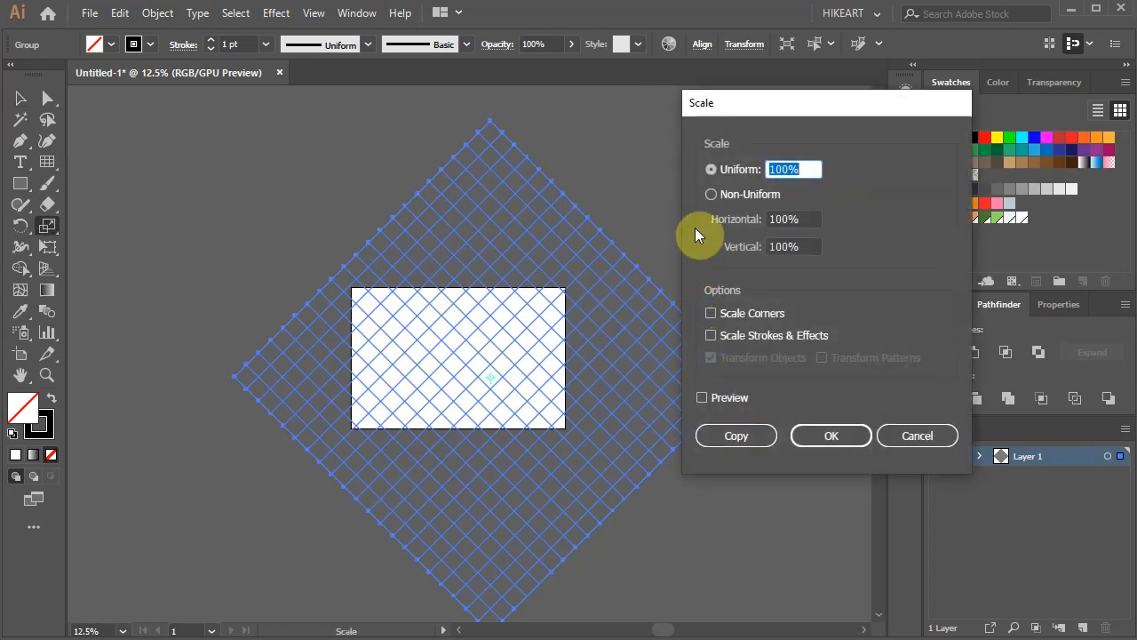
{"action": "left_click", "coordinate": [711, 195]}
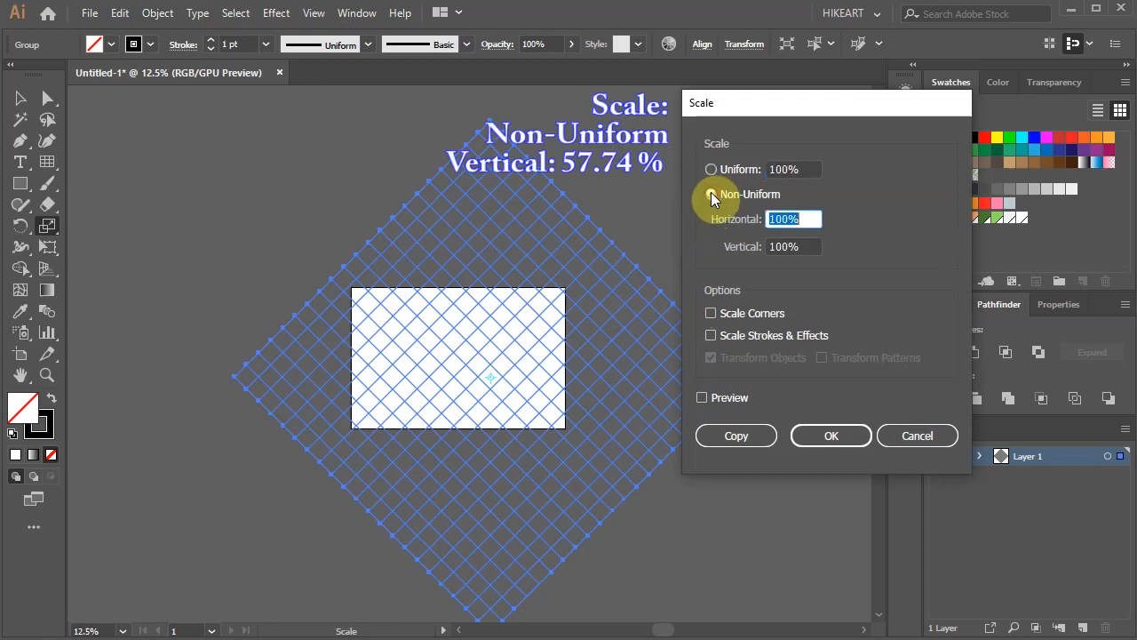
{"action": "left_click", "coordinate": [791, 246]}
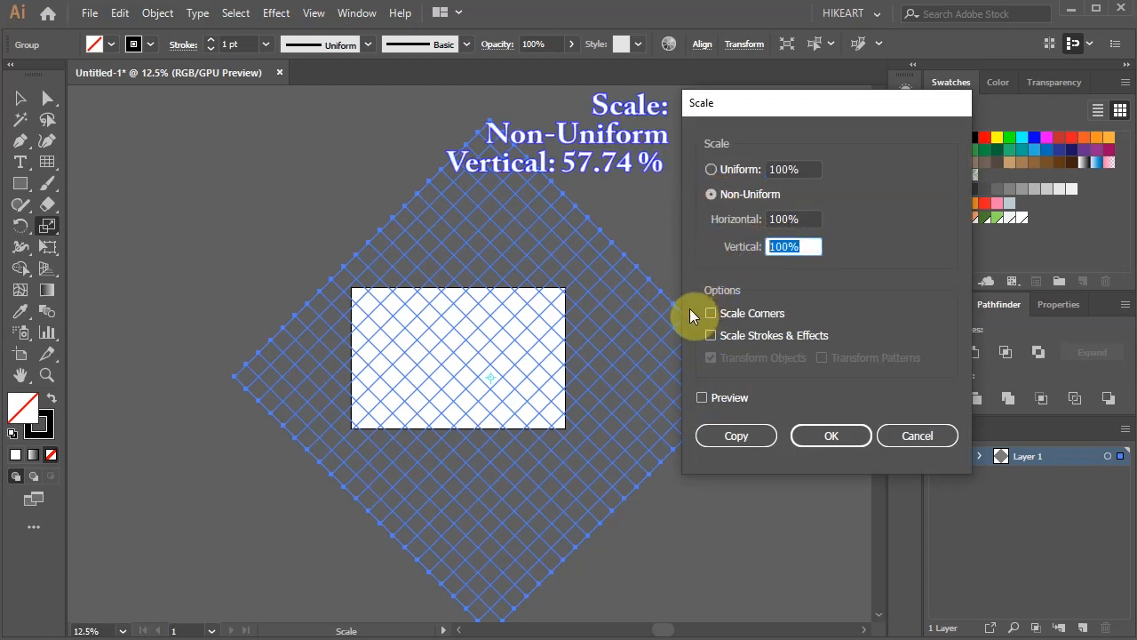
{"action": "type", "text": "57.74%"}
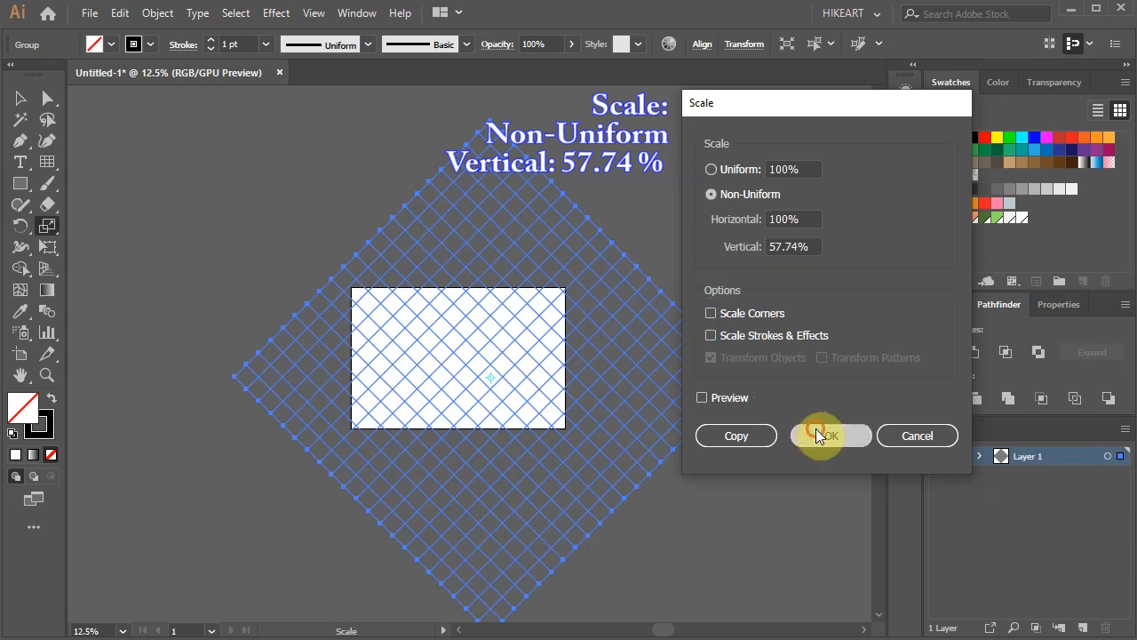
{"action": "left_click", "coordinate": [830, 435]}
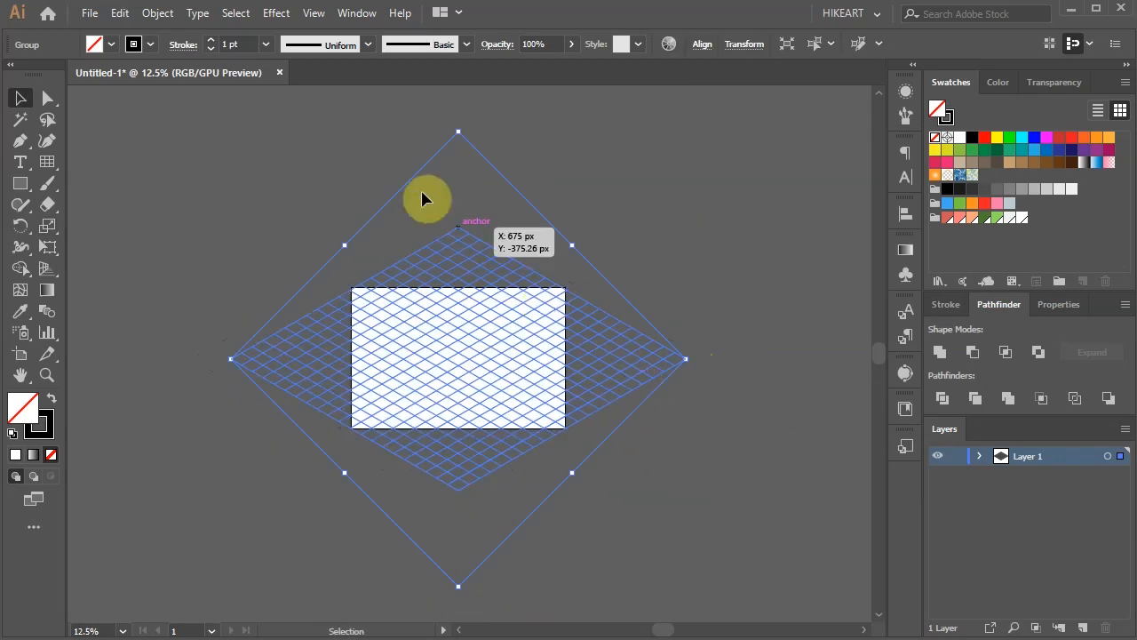
Deselect the flattened grid and fit the whole artboard in the window.
{"action": "left_click", "coordinate": [313, 12]}
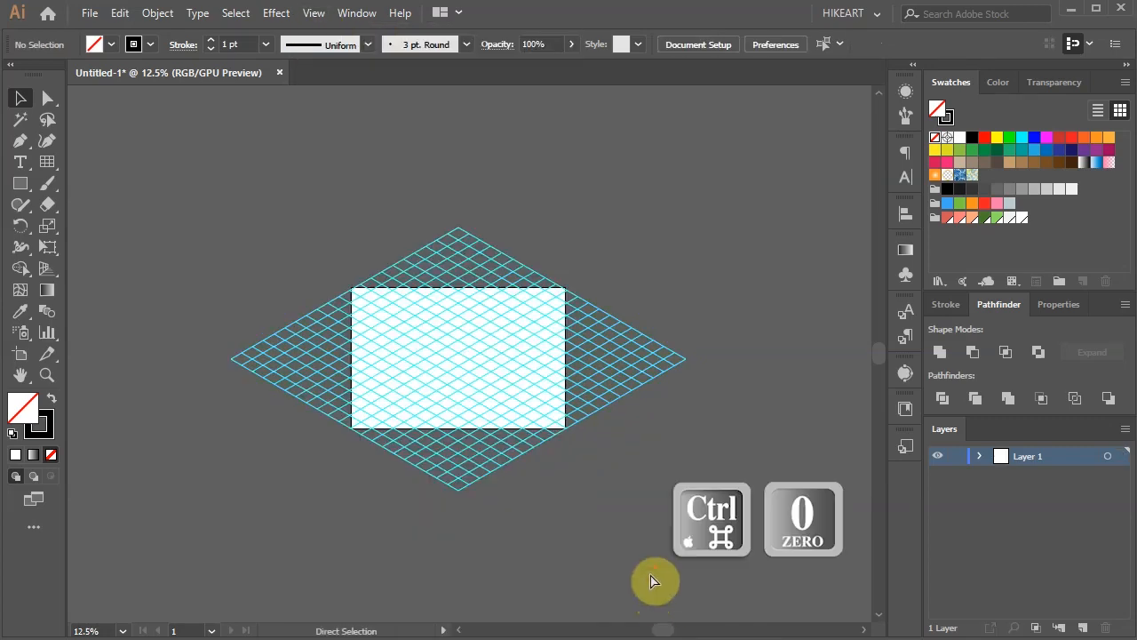
{"action": "key", "text": "ctrl+0"}
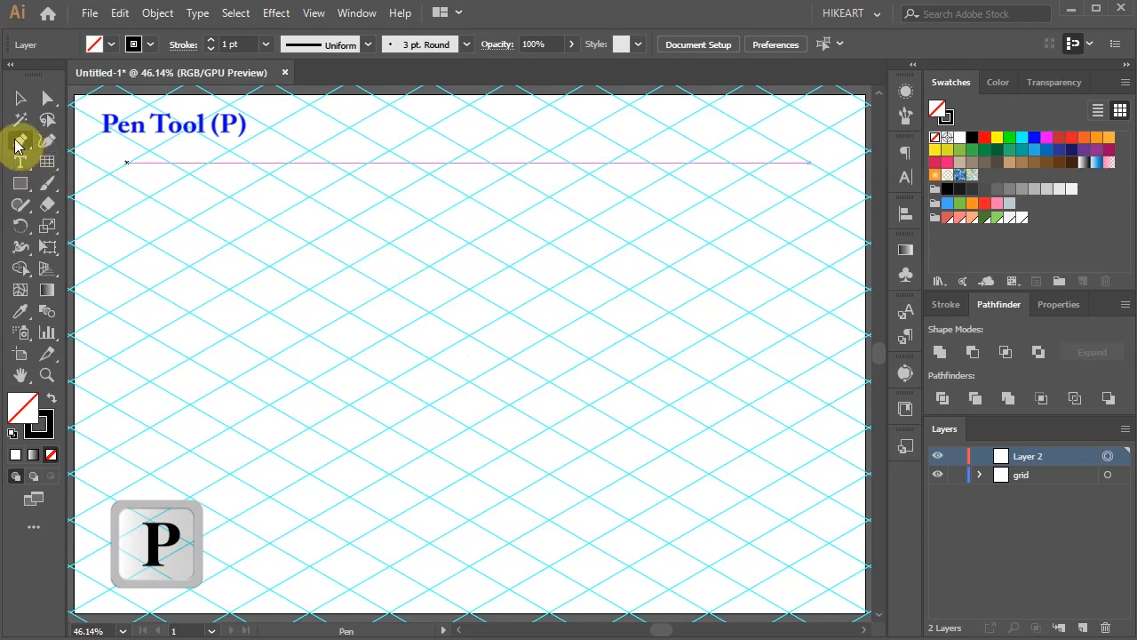
{"action": "mouse_move", "coordinate": [19, 140]}
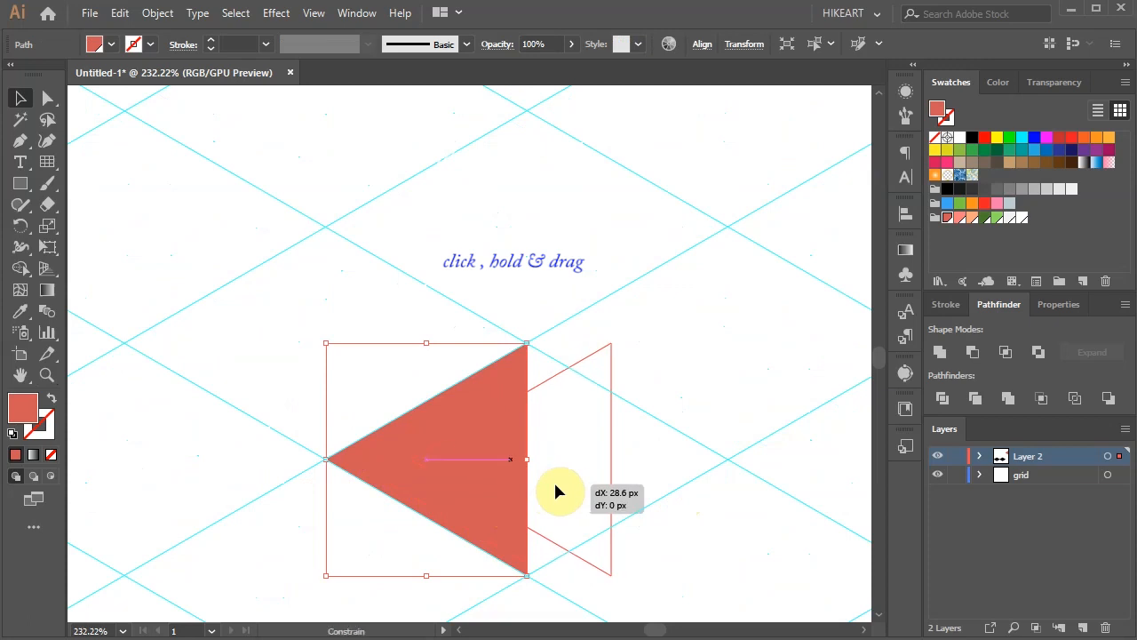
Assemble triangle copies into cube faces and paint the right side dark coral with a sampled colour.
{"action": "left_click_drag", "start_coordinate": [560, 492], "coordinate": [676, 489]}
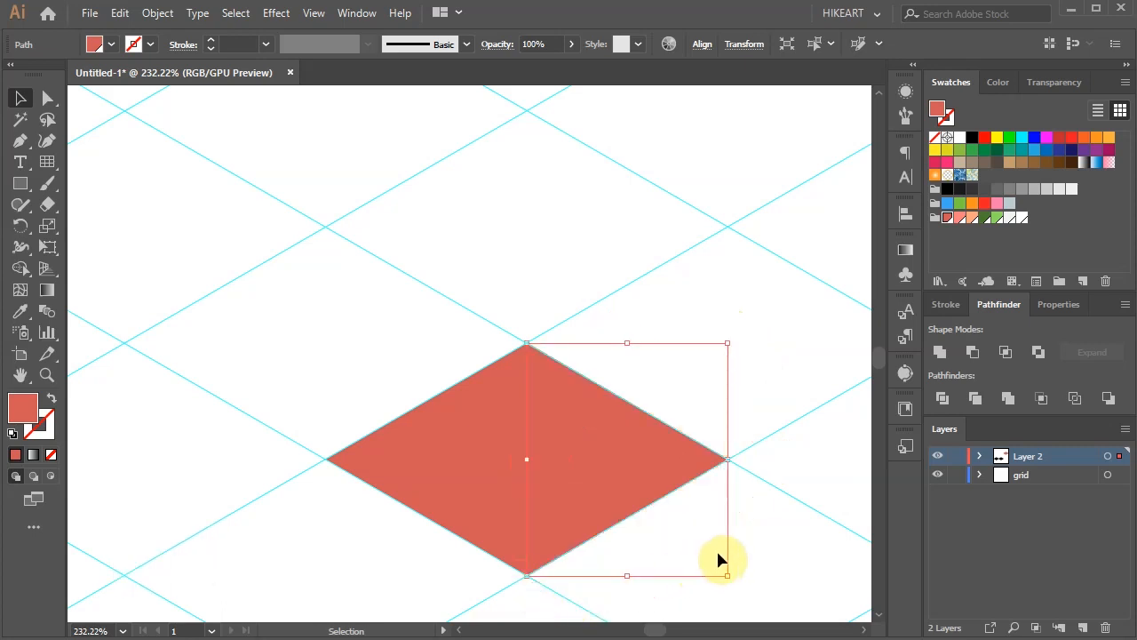
{"action": "left_click_drag", "start_coordinate": [720, 560], "coordinate": [471, 462]}
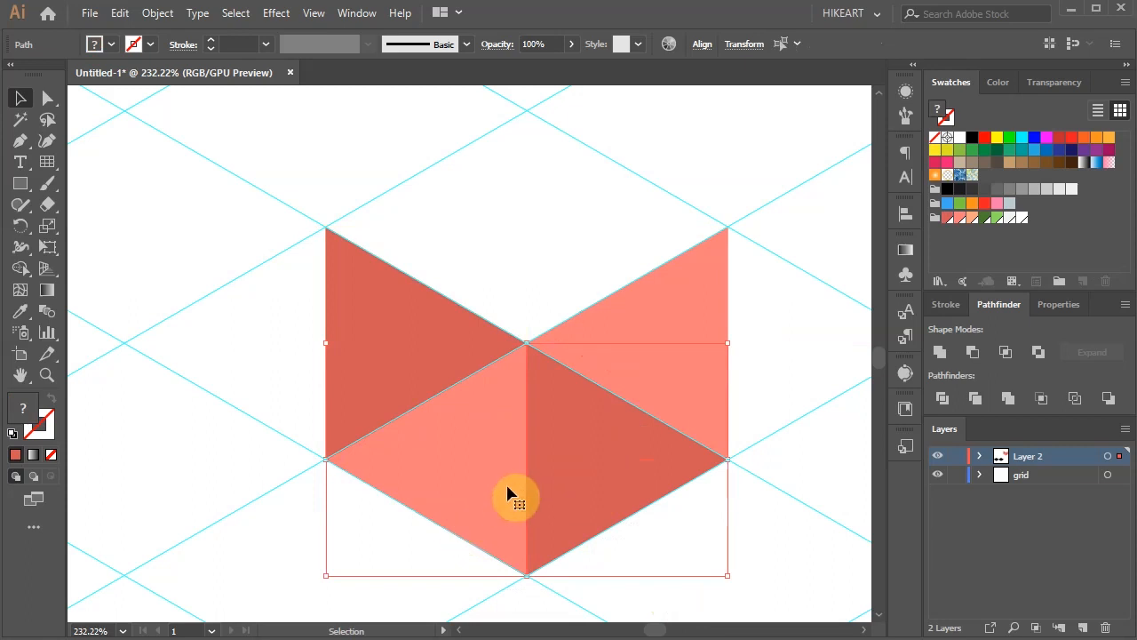
{"action": "mouse_move", "coordinate": [573, 485]}
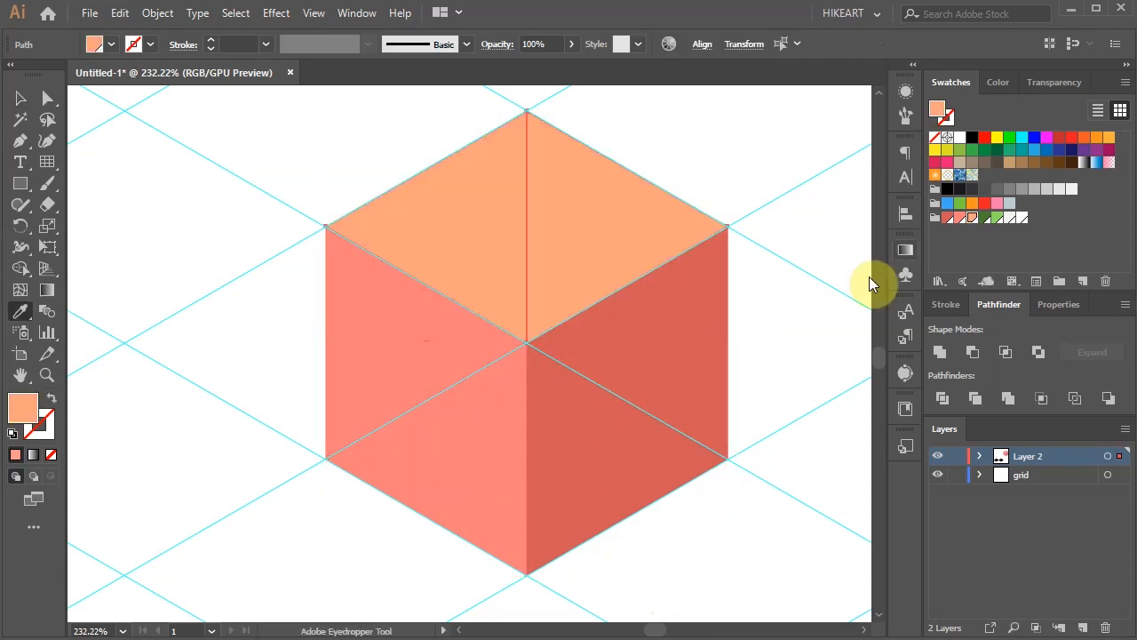
{"action": "mouse_move", "coordinate": [849, 286]}
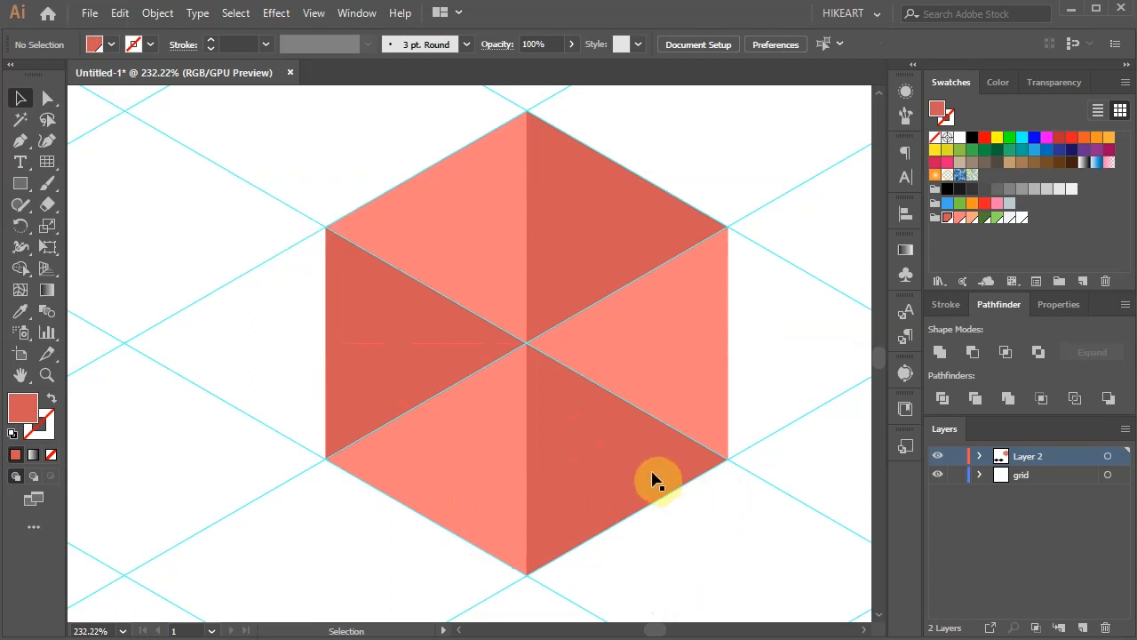
{"action": "key", "text": "i"}
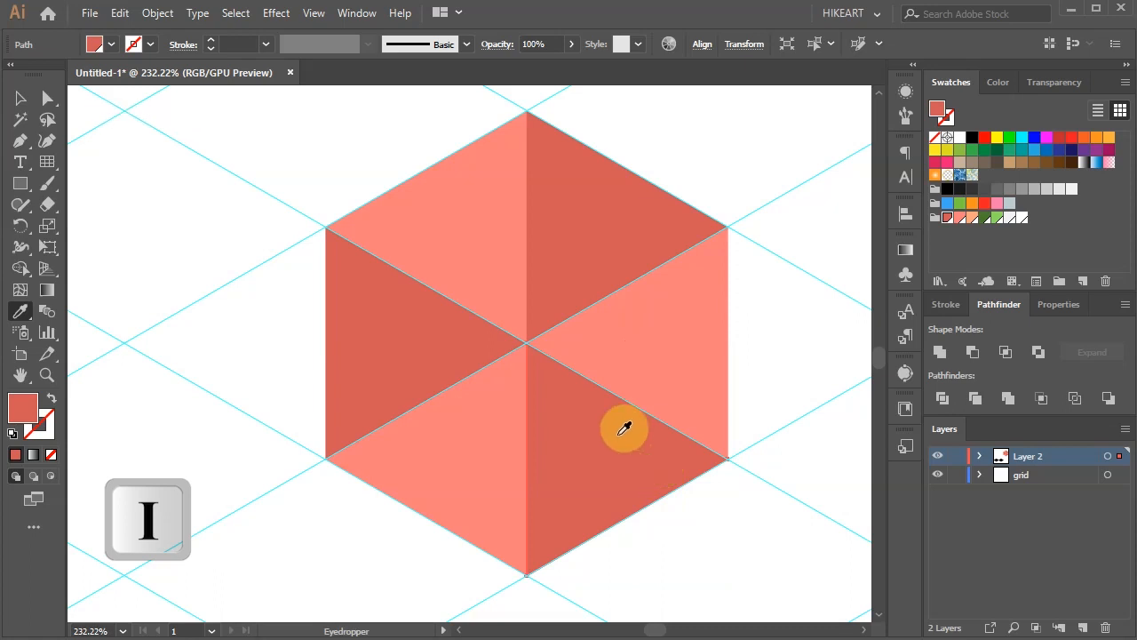
{"action": "left_click", "coordinate": [622, 426]}
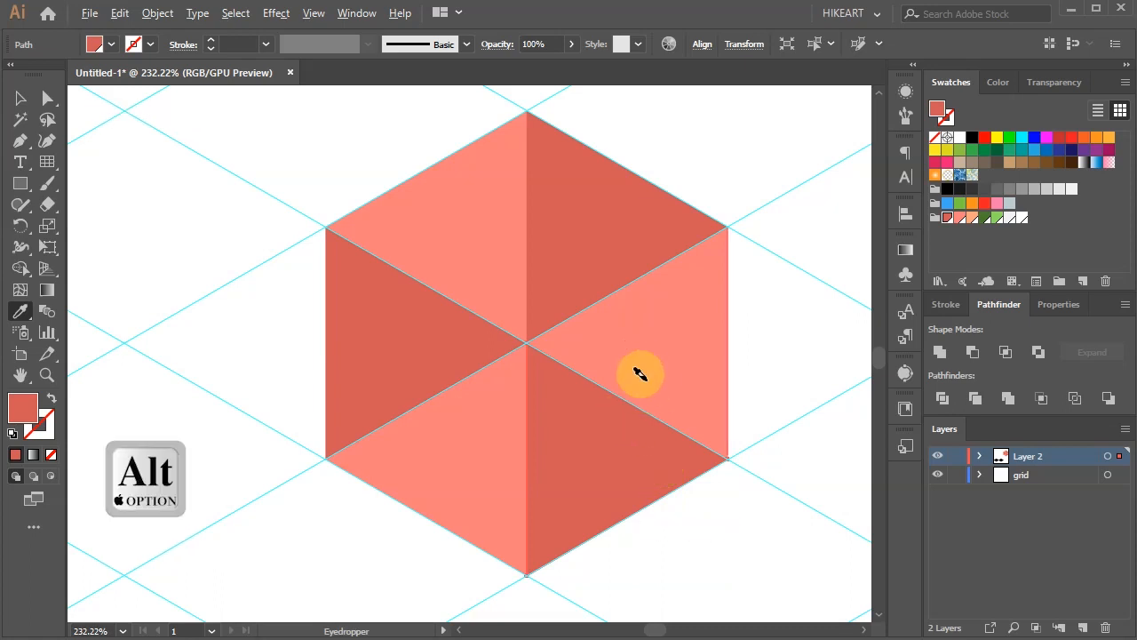
{"action": "mouse_move", "coordinate": [653, 348]}
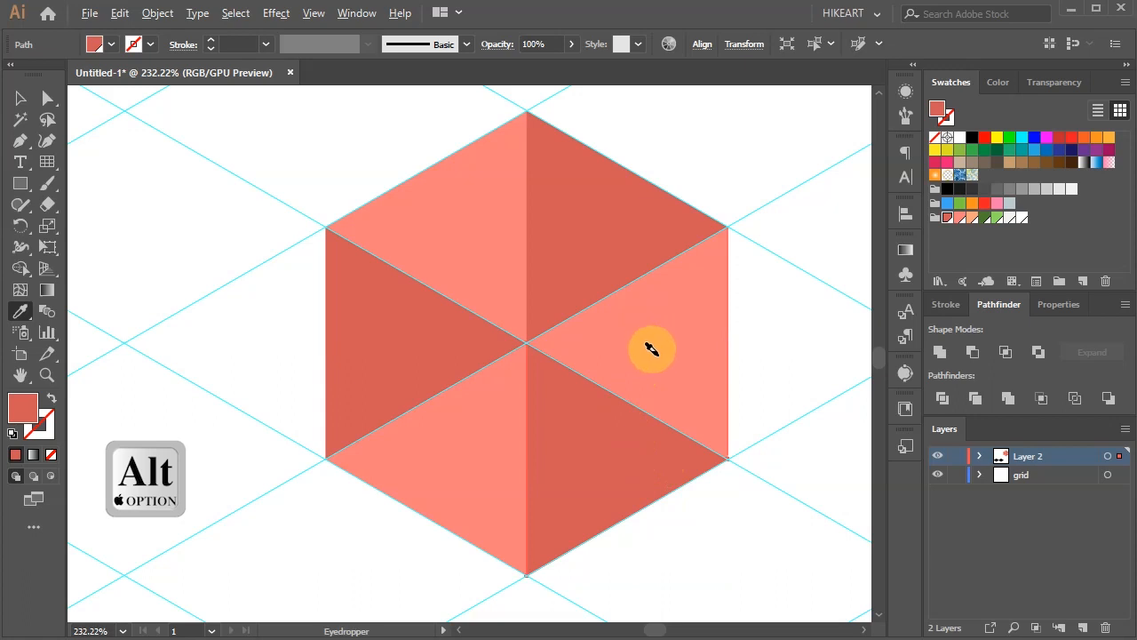
{"action": "left_click", "coordinate": [653, 342]}
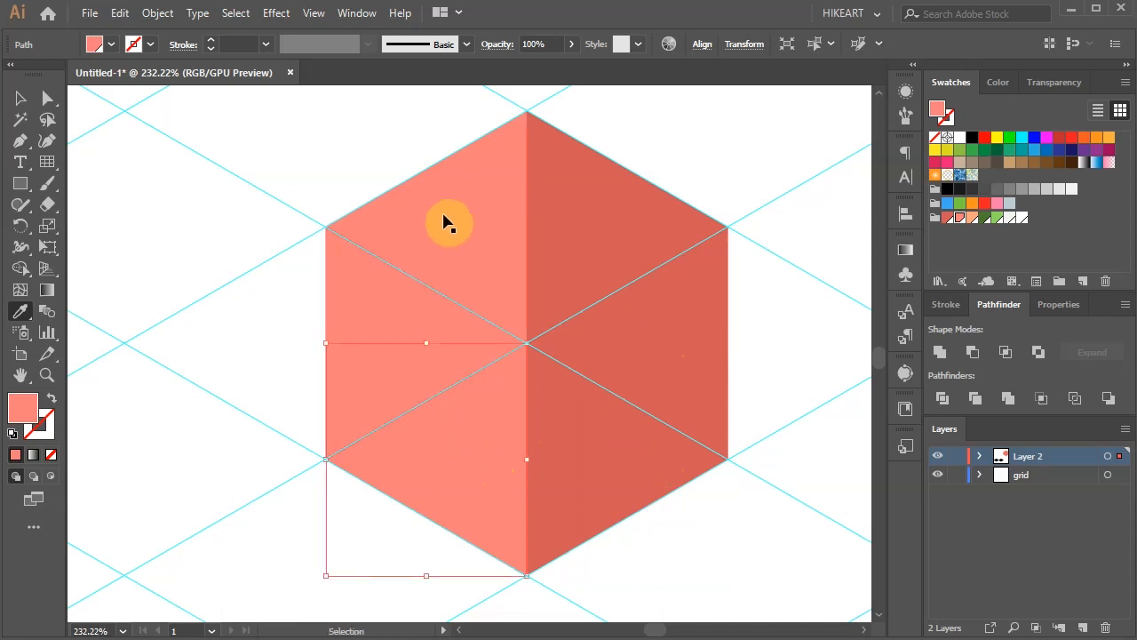
Select the two top triangles of the cube for the light orange top face.
{"action": "left_click", "coordinate": [577, 194]}
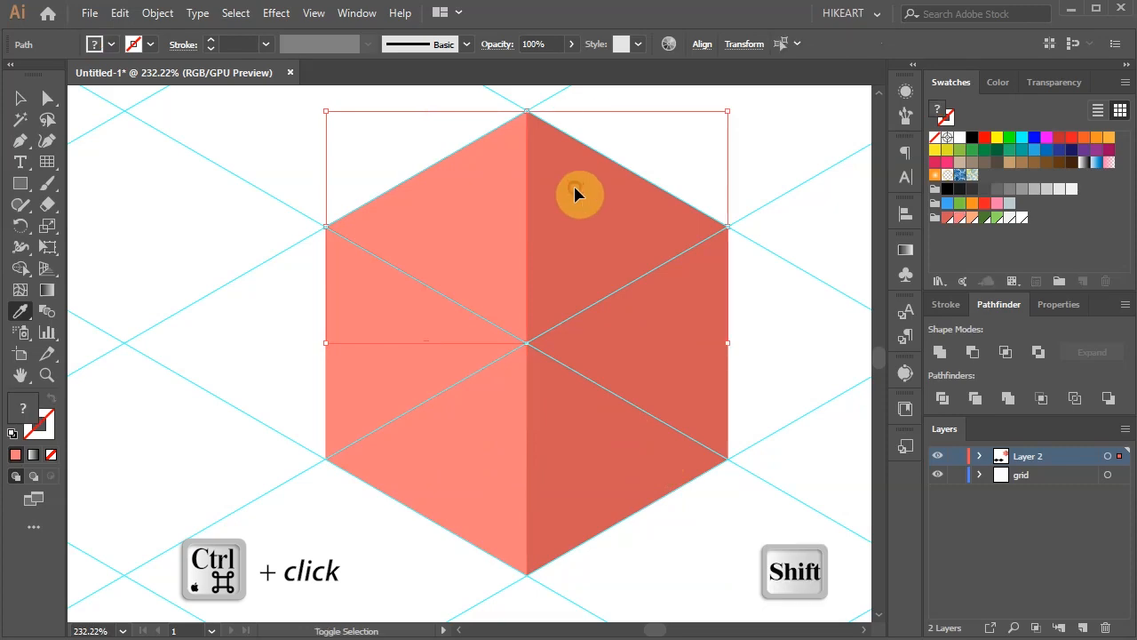
{"action": "left_click", "coordinate": [969, 219]}
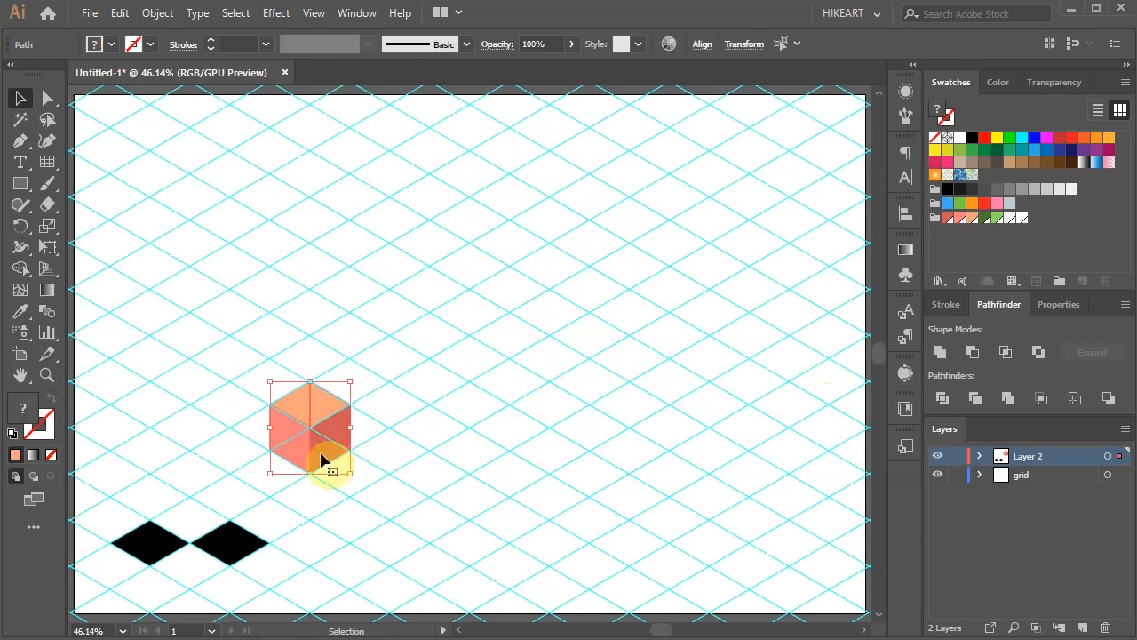
Copy cube faces into a larger cube and a row of blocks, and fill a small diamond coral.
{"action": "left_click_drag", "start_coordinate": [310, 426], "coordinate": [471, 426]}
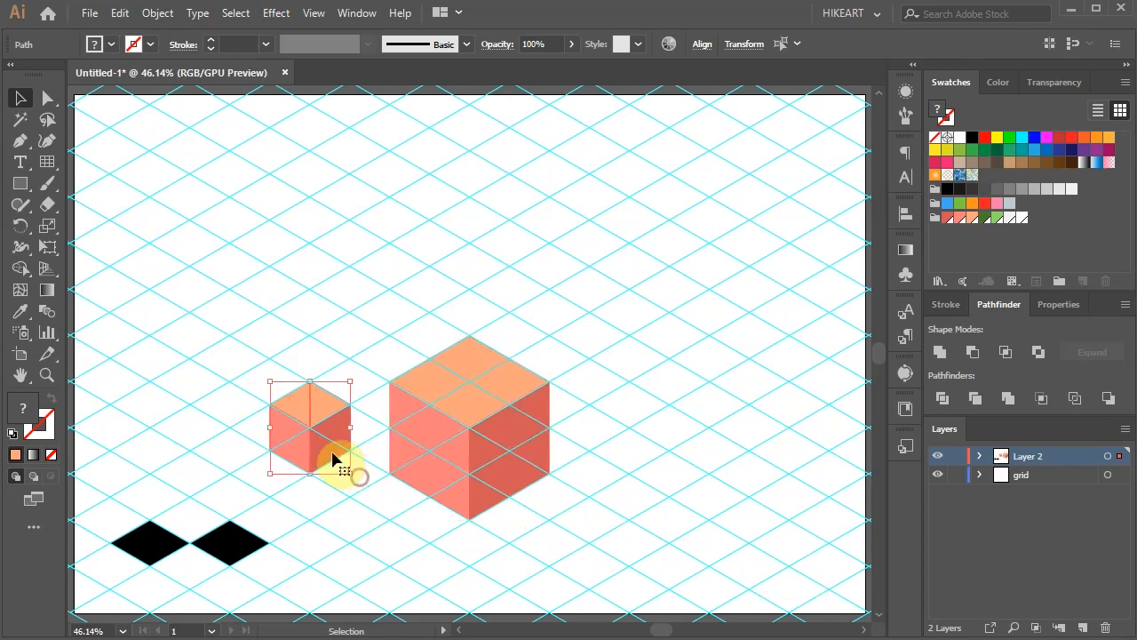
{"action": "left_click_drag", "start_coordinate": [310, 427], "coordinate": [253, 275]}
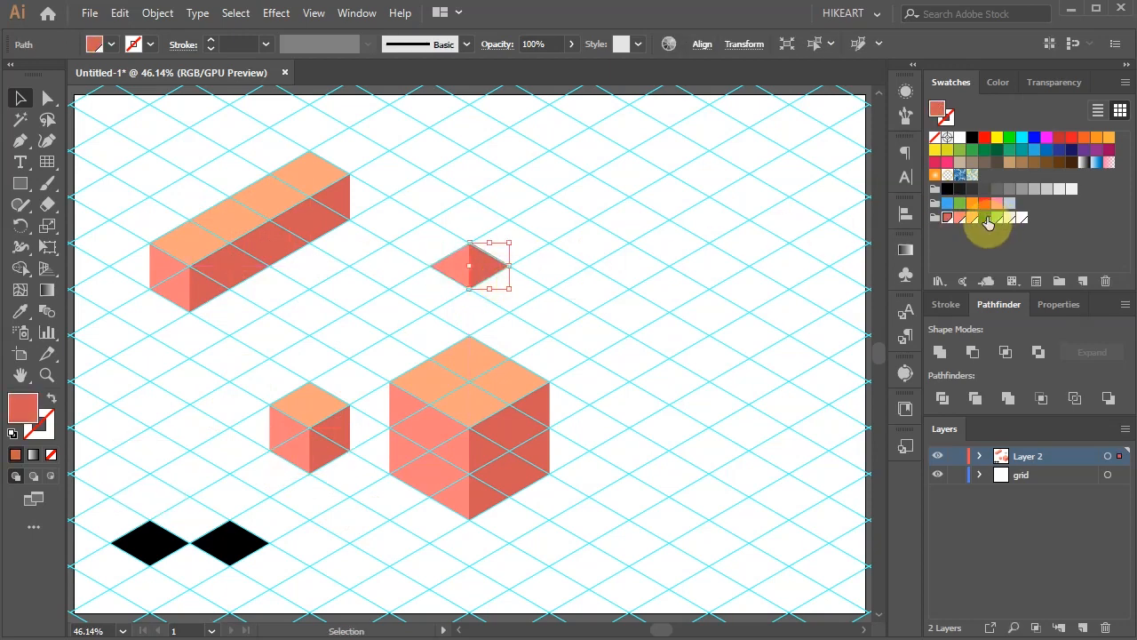
{"action": "left_click", "coordinate": [998, 218]}
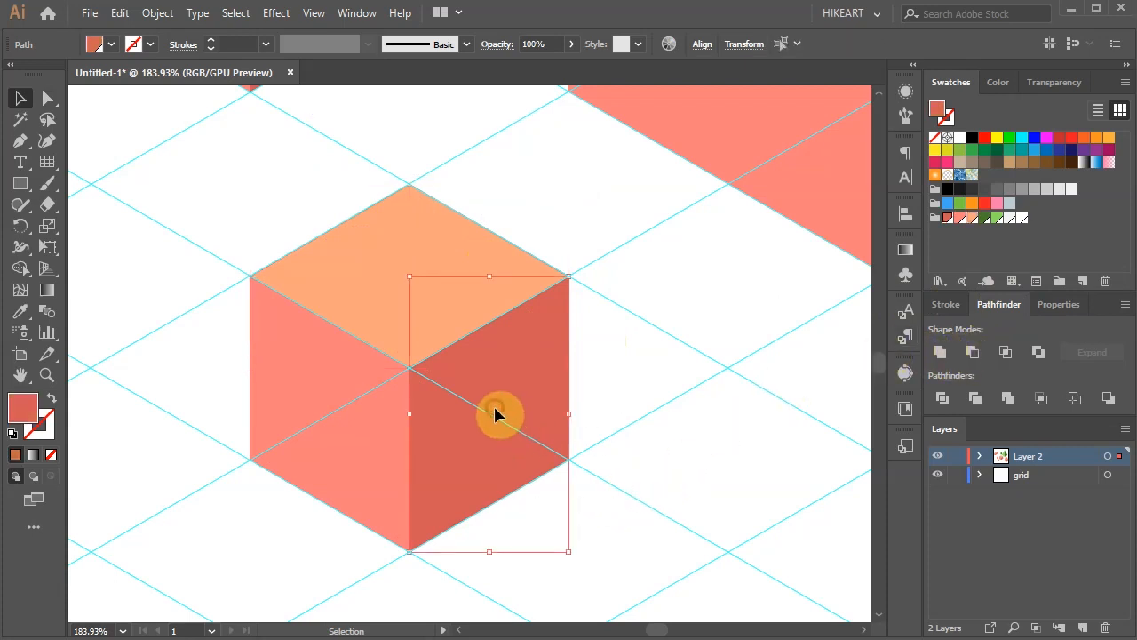
Select the two triangles of the cube's coral left face for uniting.
{"action": "left_click", "coordinate": [941, 353]}
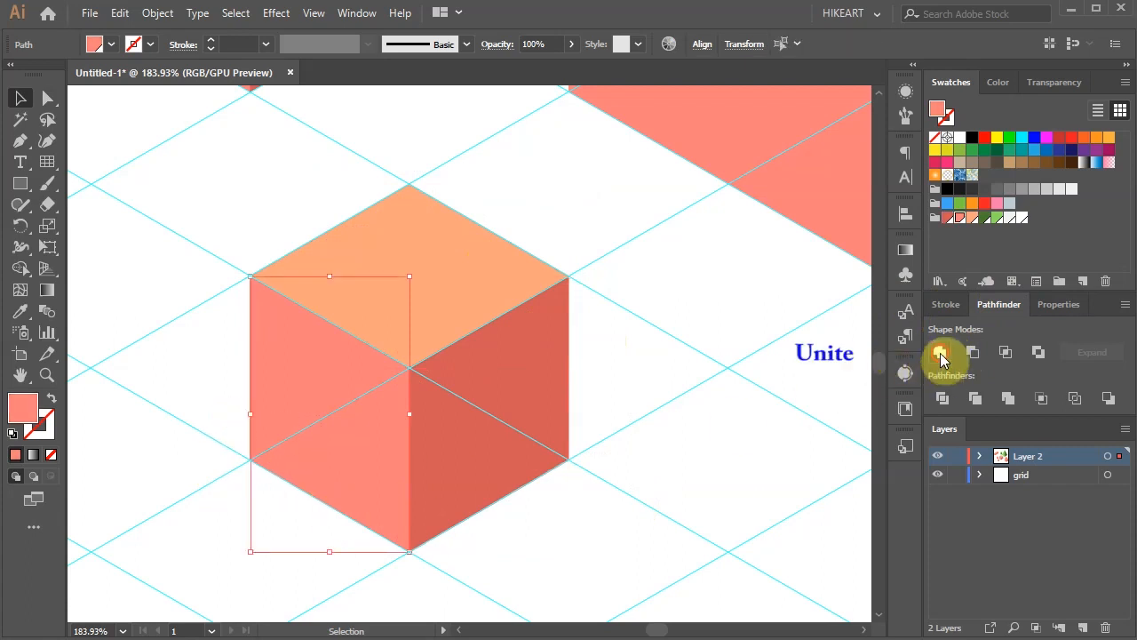
Unite the left face into one shape and give the cube faces rounded corners into ovals.
{"action": "left_click", "coordinate": [941, 352]}
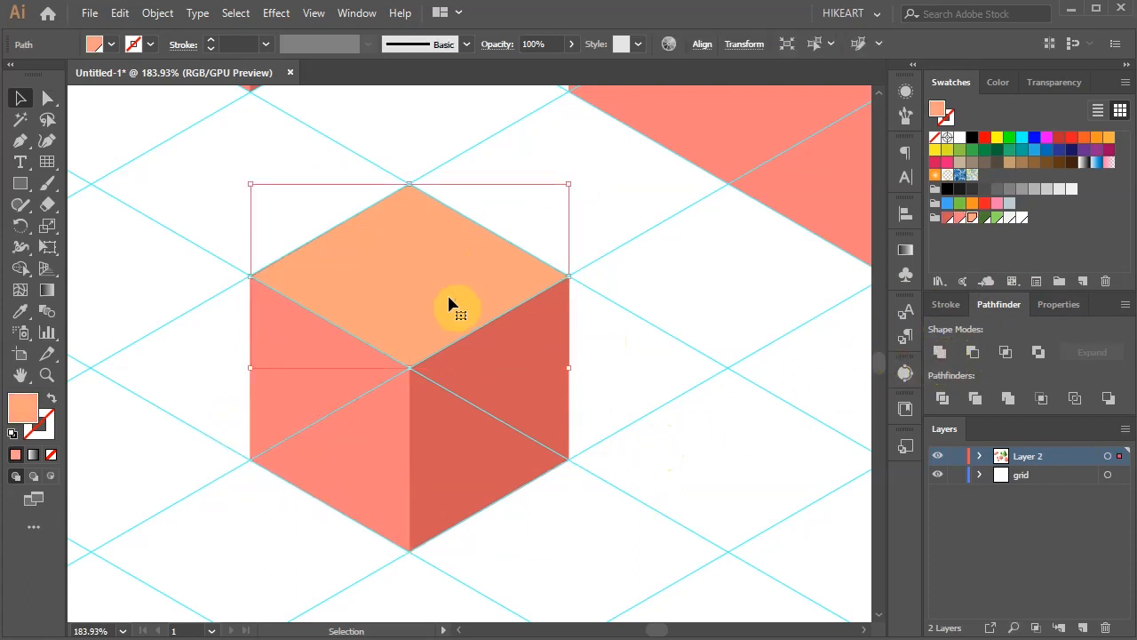
{"action": "left_click", "coordinate": [276, 13]}
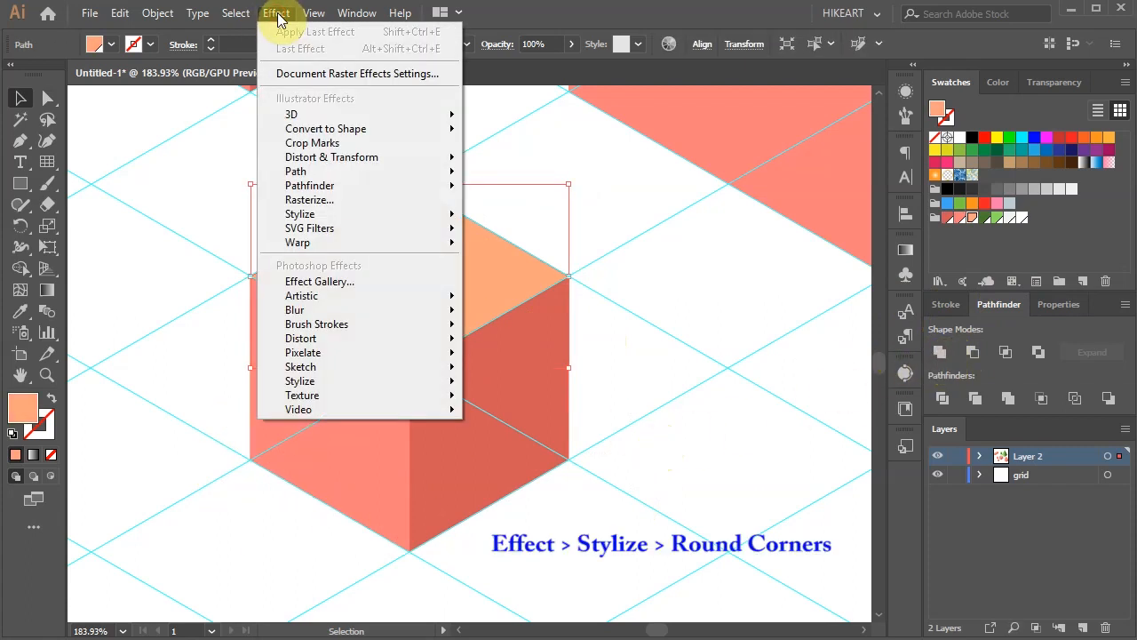
{"action": "mouse_move", "coordinate": [300, 213]}
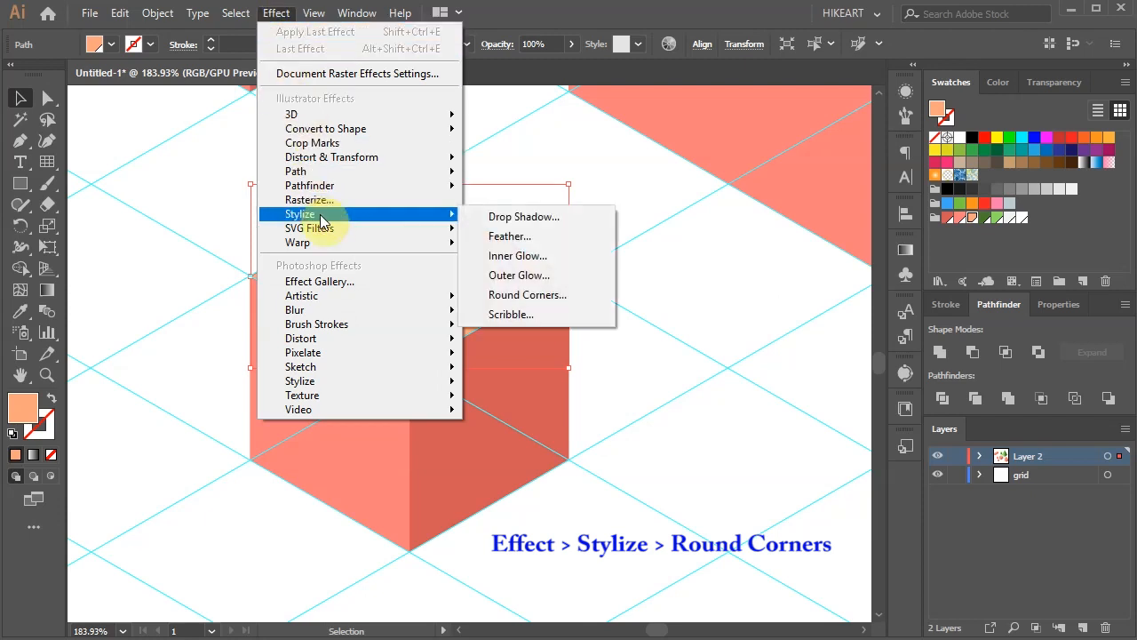
{"action": "mouse_move", "coordinate": [527, 294]}
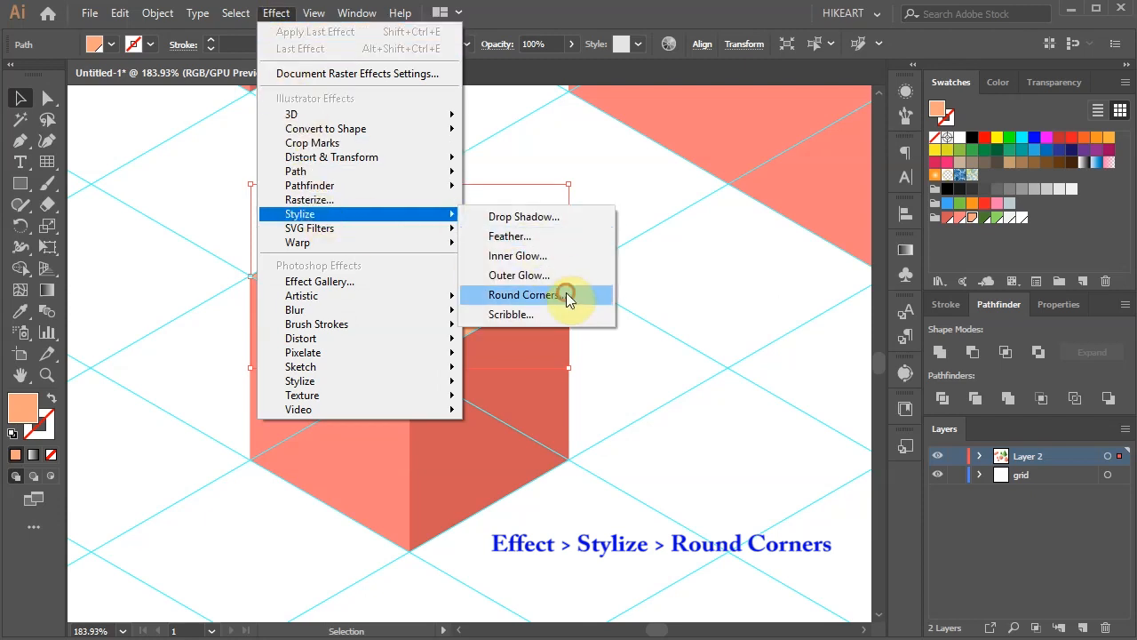
{"action": "left_click", "coordinate": [523, 294]}
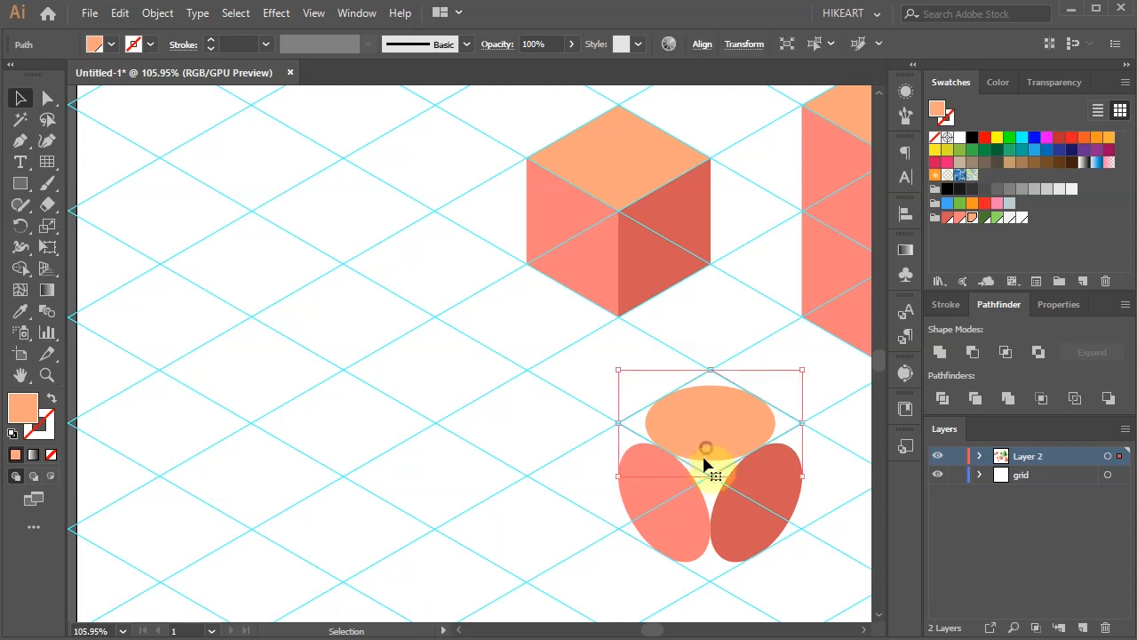
Place the light orange top oval on a left grid diamond, expand its appearance, and copy it down for the base.
{"action": "left_click_drag", "start_coordinate": [711, 476], "coordinate": [257, 475]}
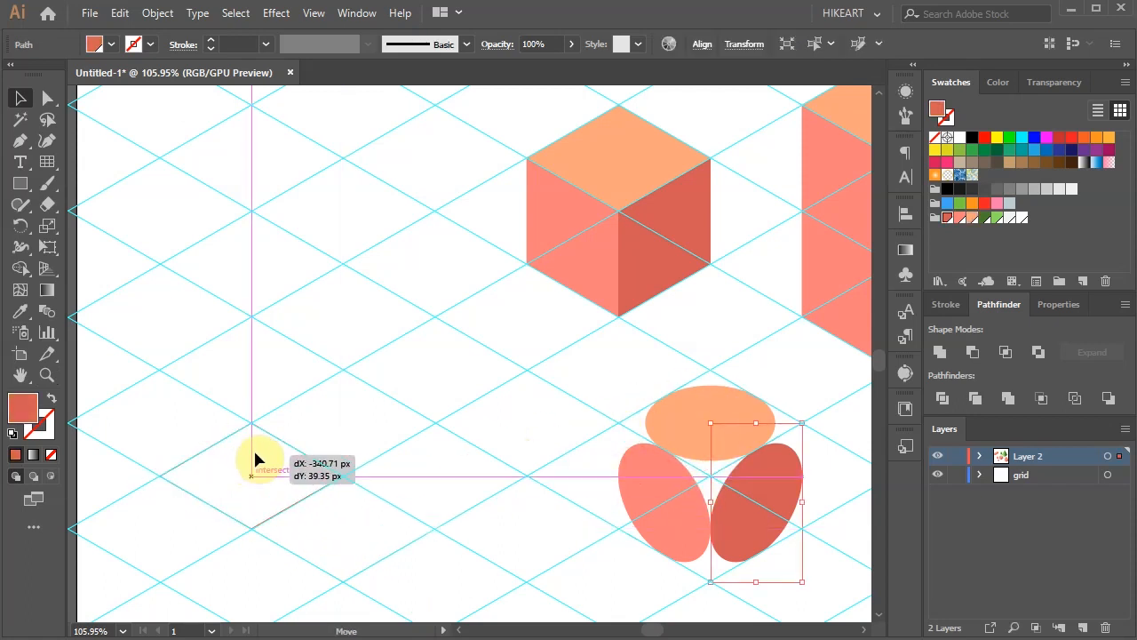
{"action": "left_click_drag", "start_coordinate": [711, 422], "coordinate": [249, 475]}
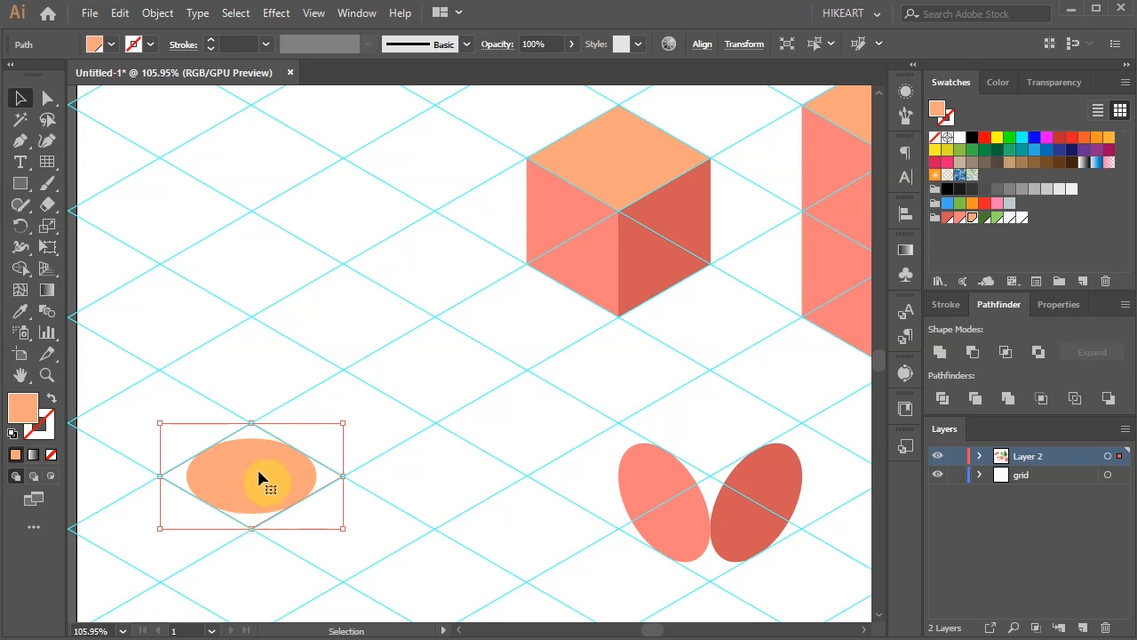
{"action": "left_click", "coordinate": [158, 12]}
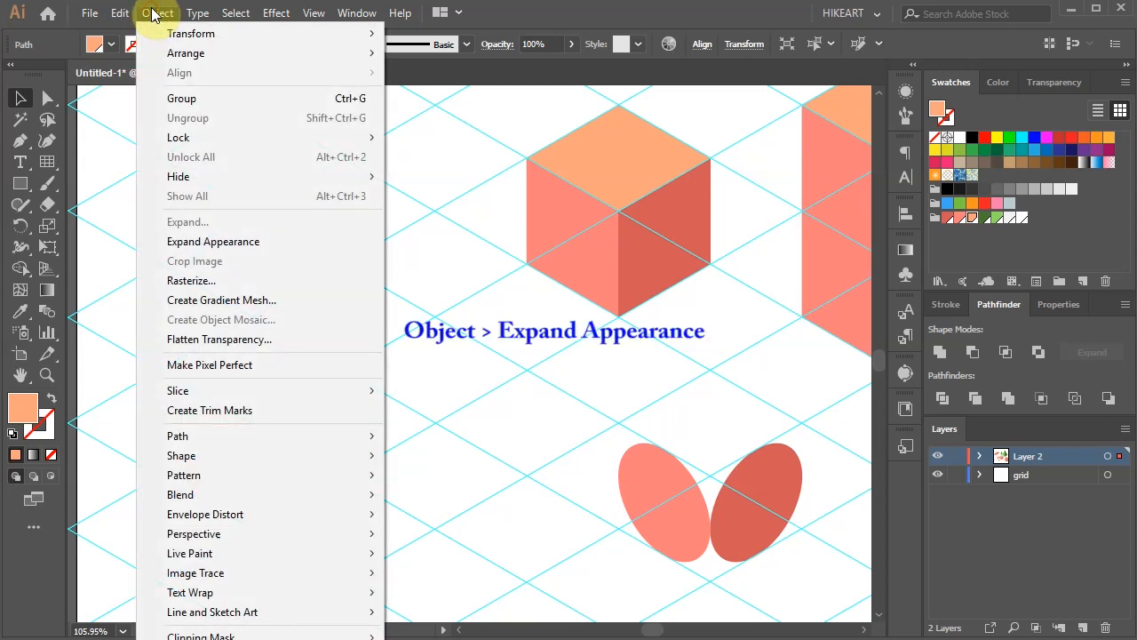
{"action": "mouse_move", "coordinate": [222, 196]}
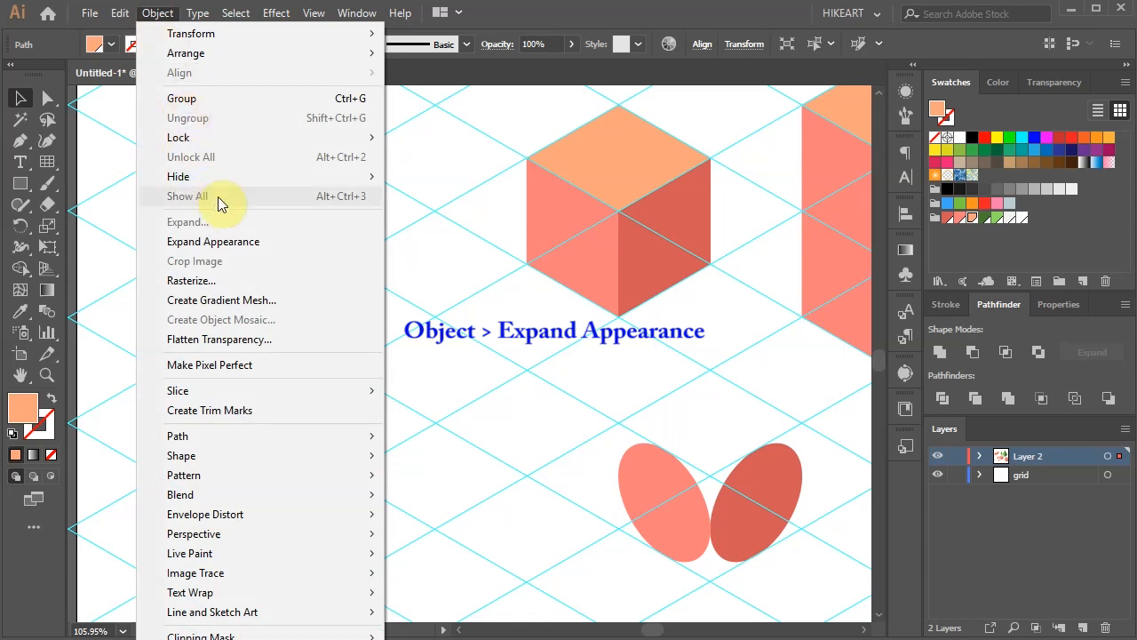
{"action": "left_click", "coordinate": [213, 241]}
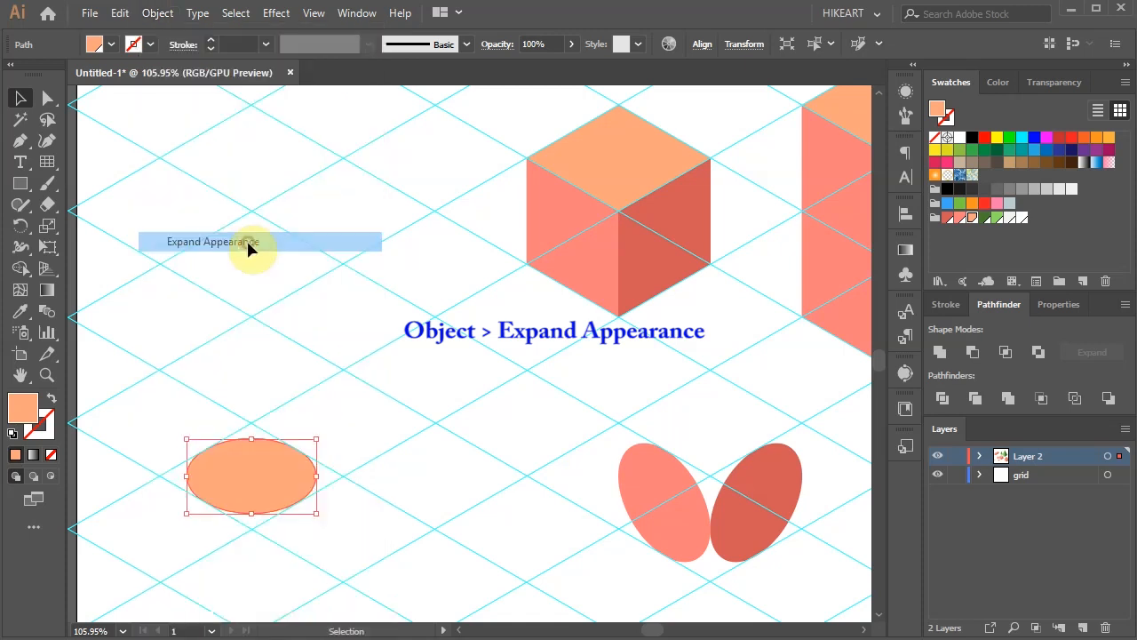
{"action": "left_click_drag", "start_coordinate": [252, 475], "coordinate": [252, 276]}
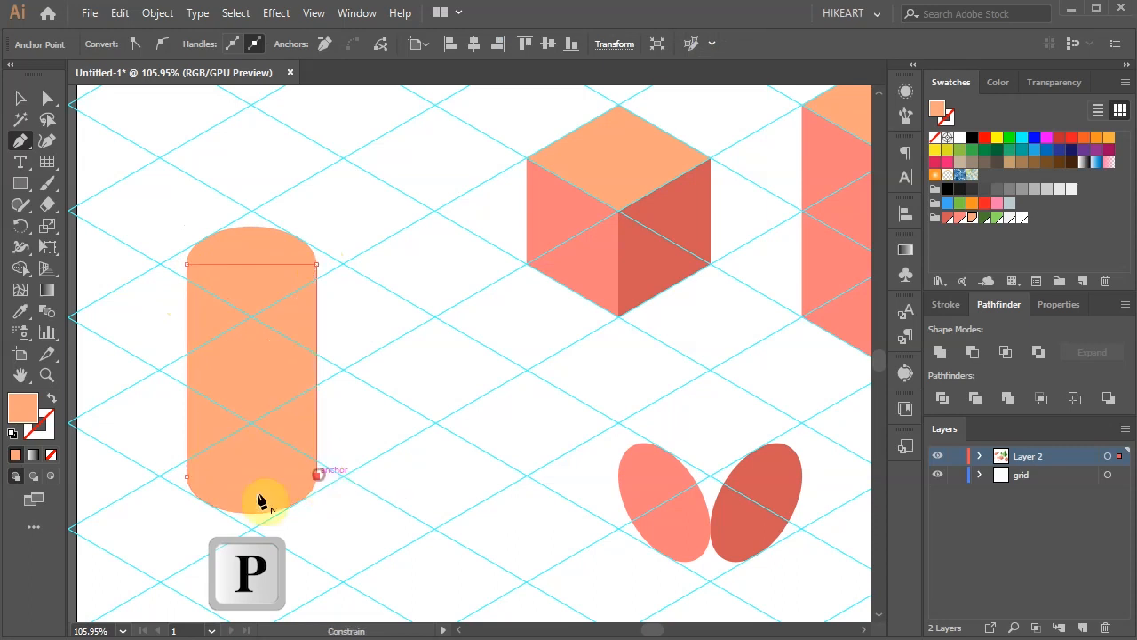
Join the ovals into a green cylinder body and bring the light green top oval to the front.
{"action": "left_click", "coordinate": [20, 98]}
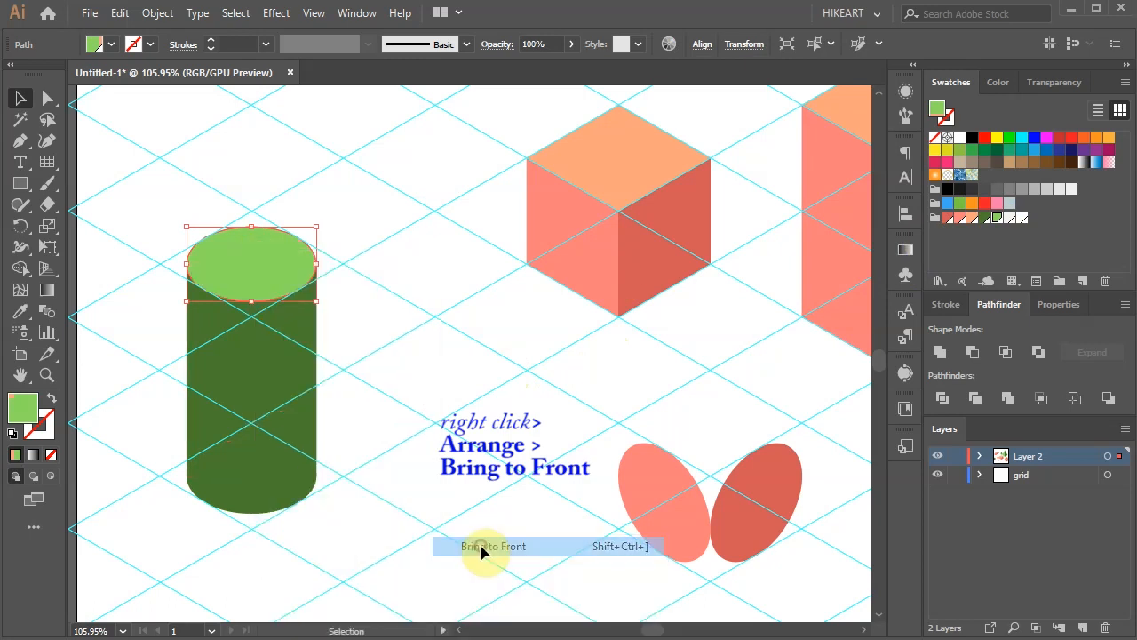
{"action": "left_click", "coordinate": [493, 545]}
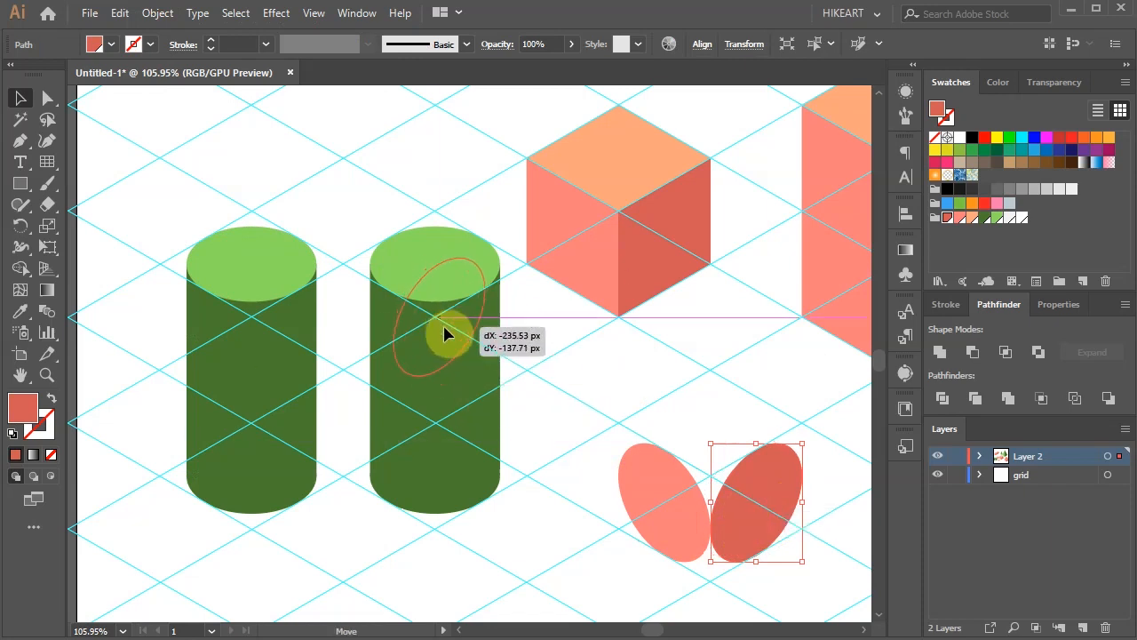
Reorder the dark coral oval and stretch it across the second cylinder's upper body.
{"action": "right_click", "coordinate": [435, 336]}
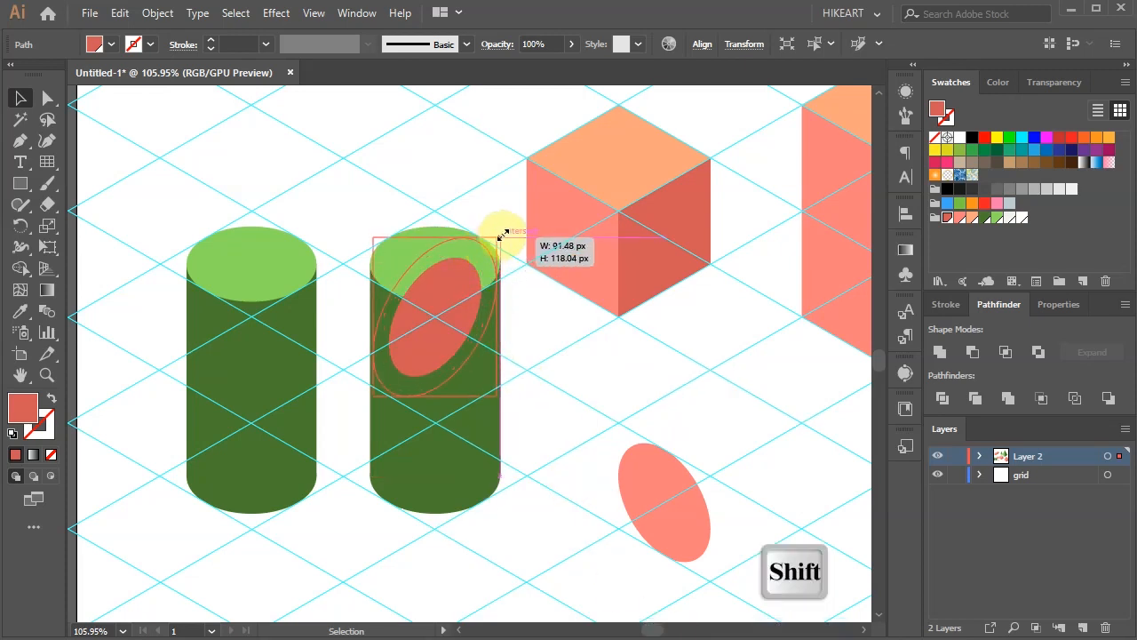
{"action": "left_click_drag", "start_coordinate": [502, 236], "coordinate": [520, 374]}
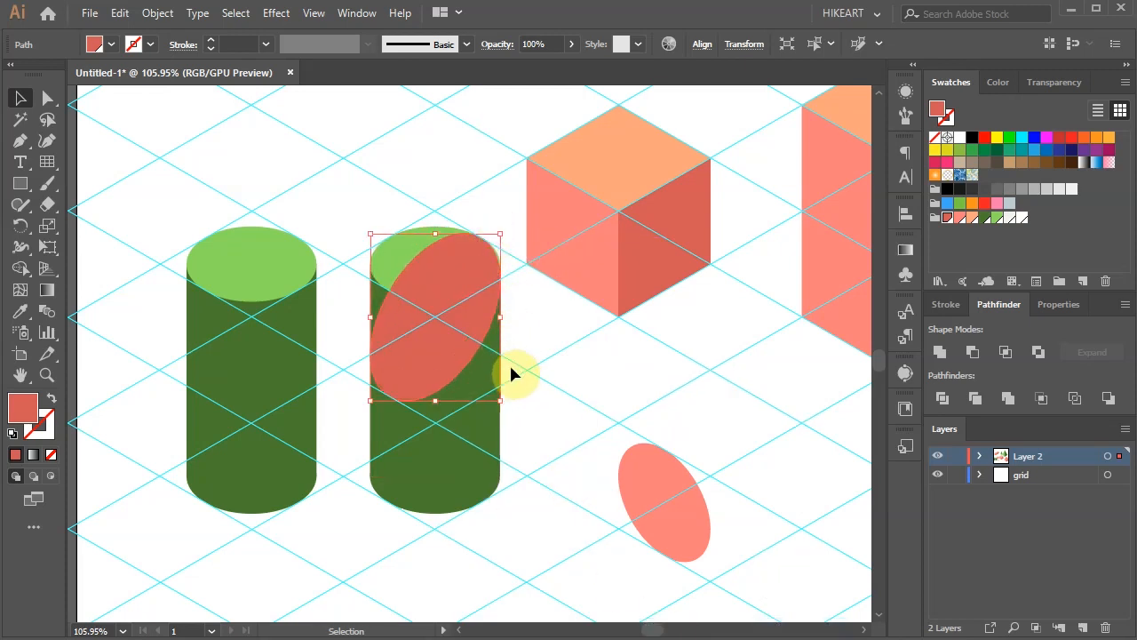